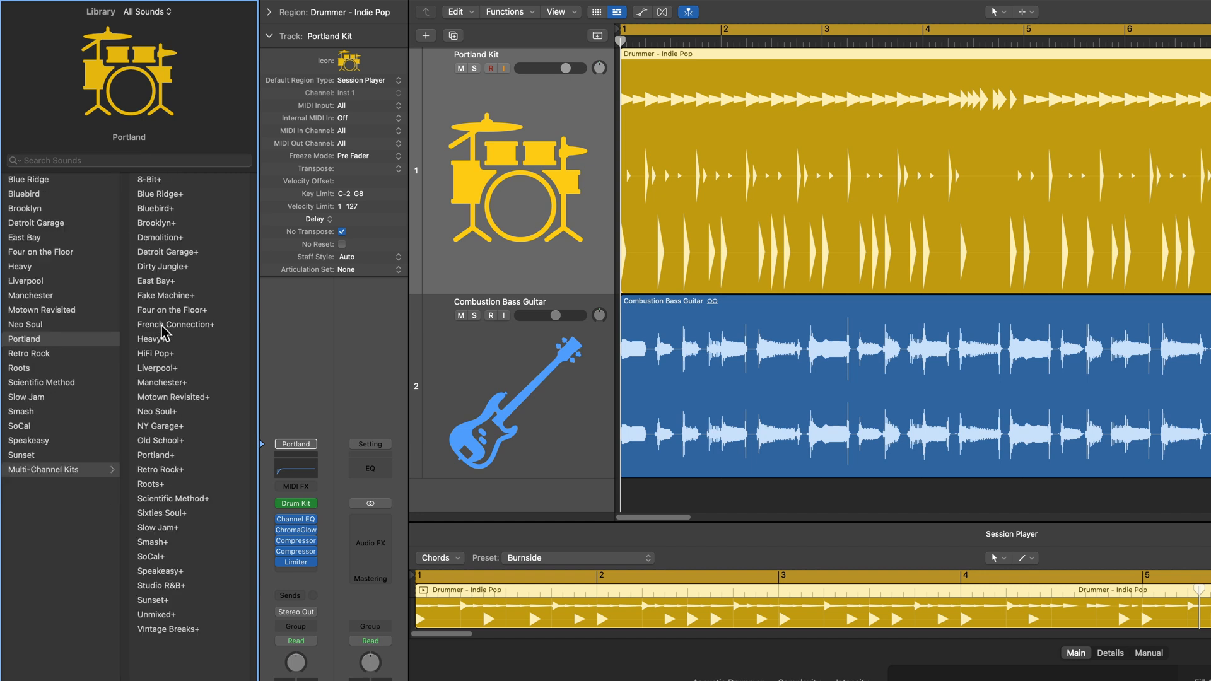
mouse_move(208, 211)
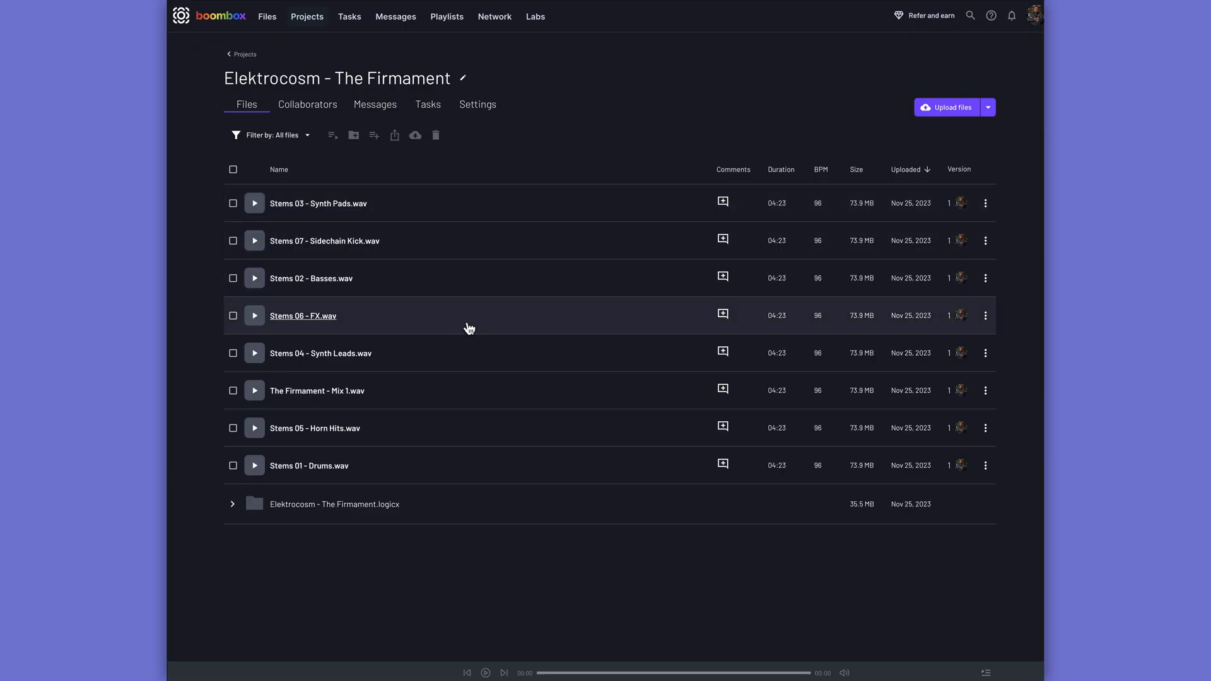
mouse_move(326, 557)
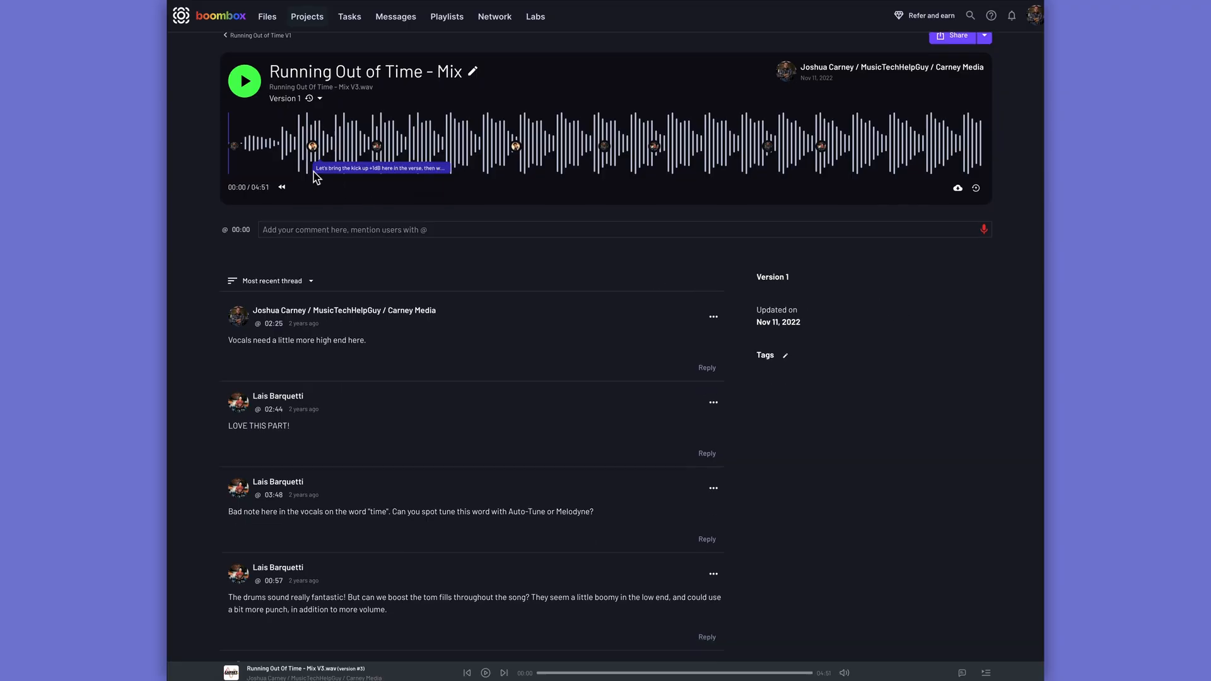
Step: Scroll through the mix comments, then go to the Labs AI music tools page
scroll("down", 3)
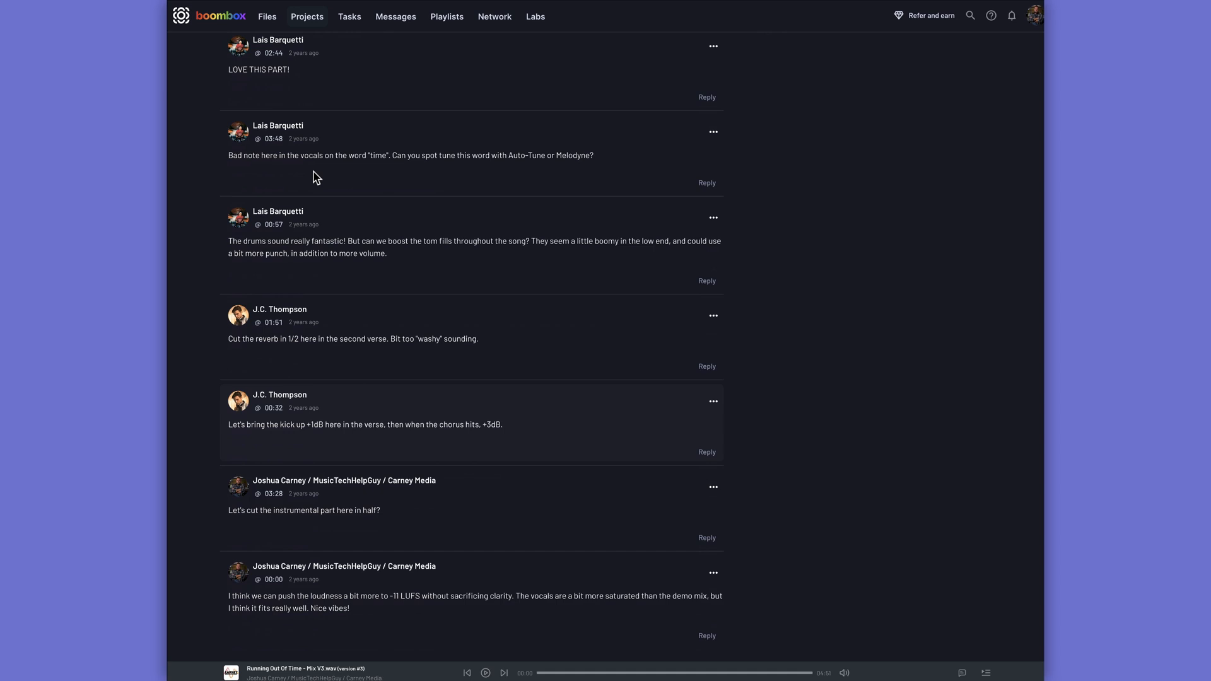
mouse_move(839, 186)
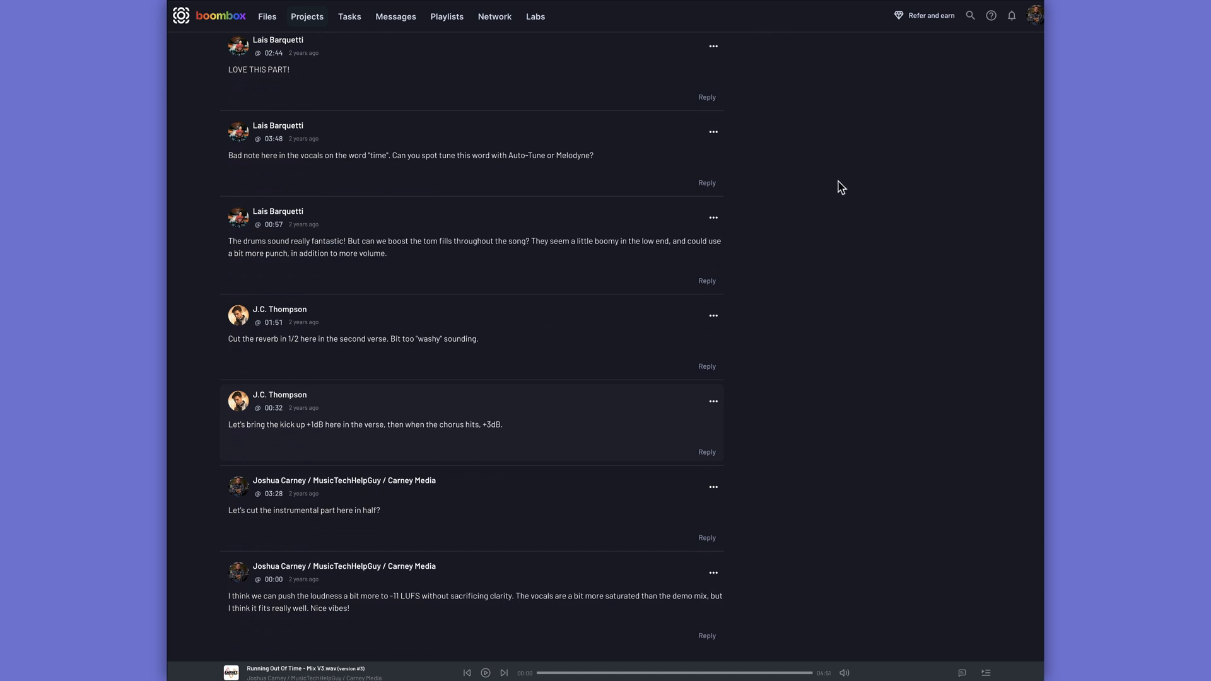
left_click(535, 17)
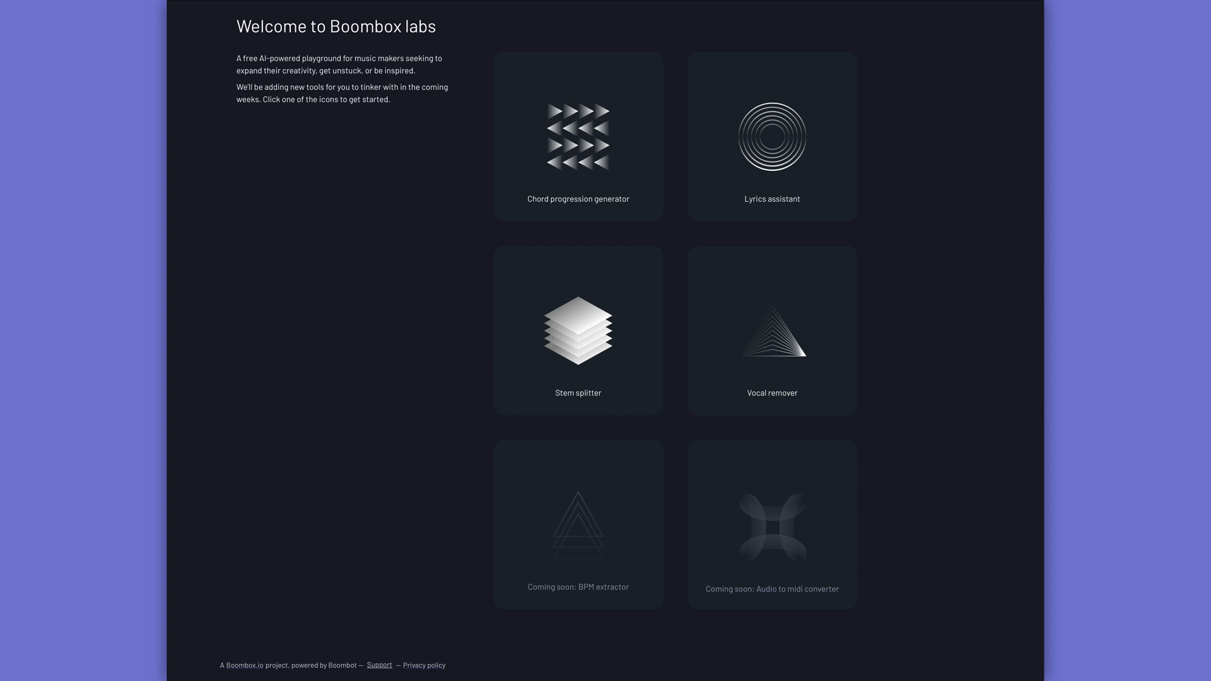
left_click(577, 138)
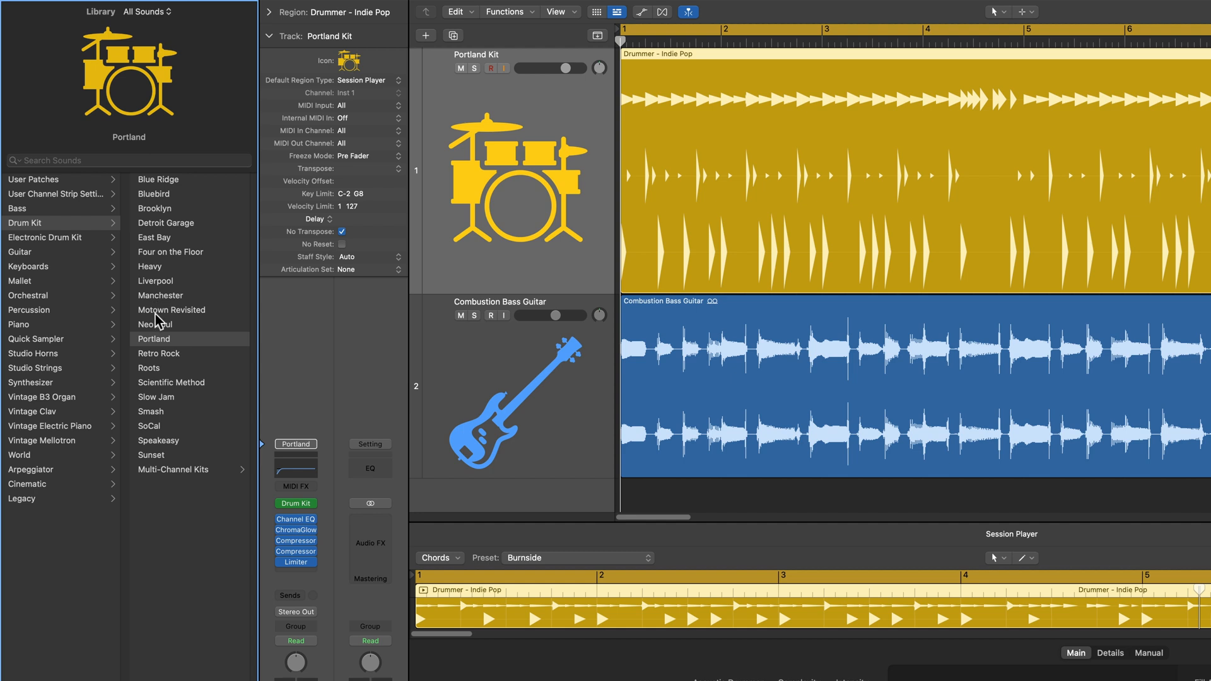
mouse_move(178, 458)
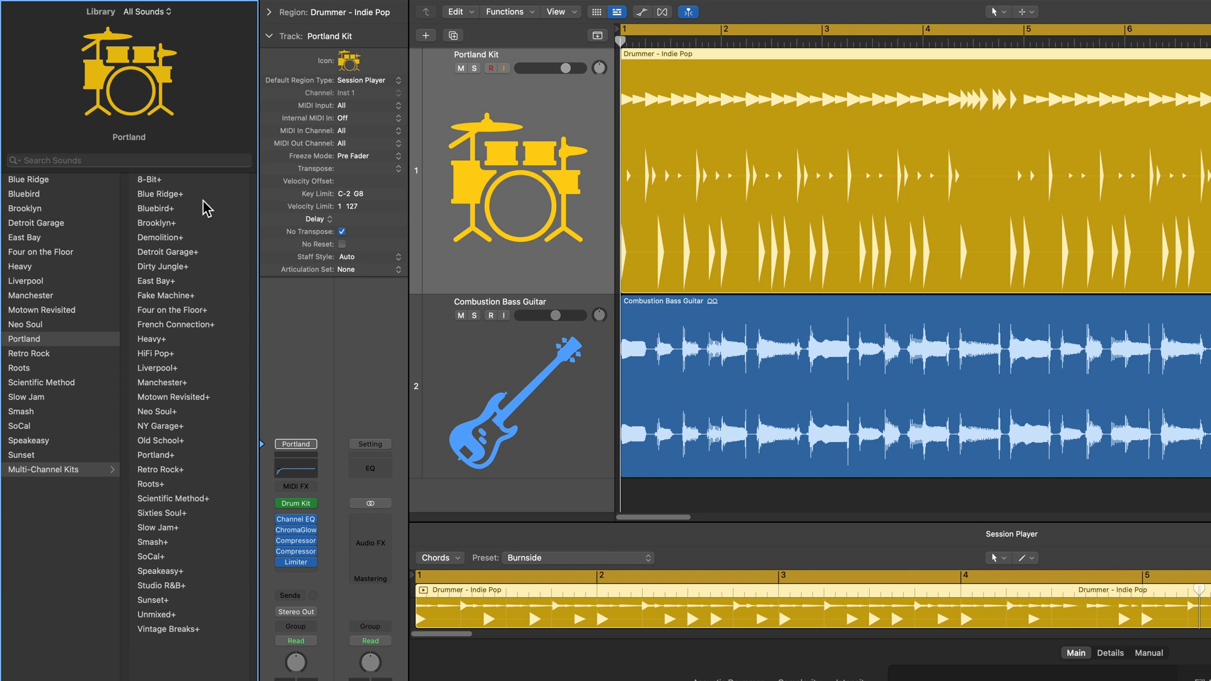
mouse_move(195, 436)
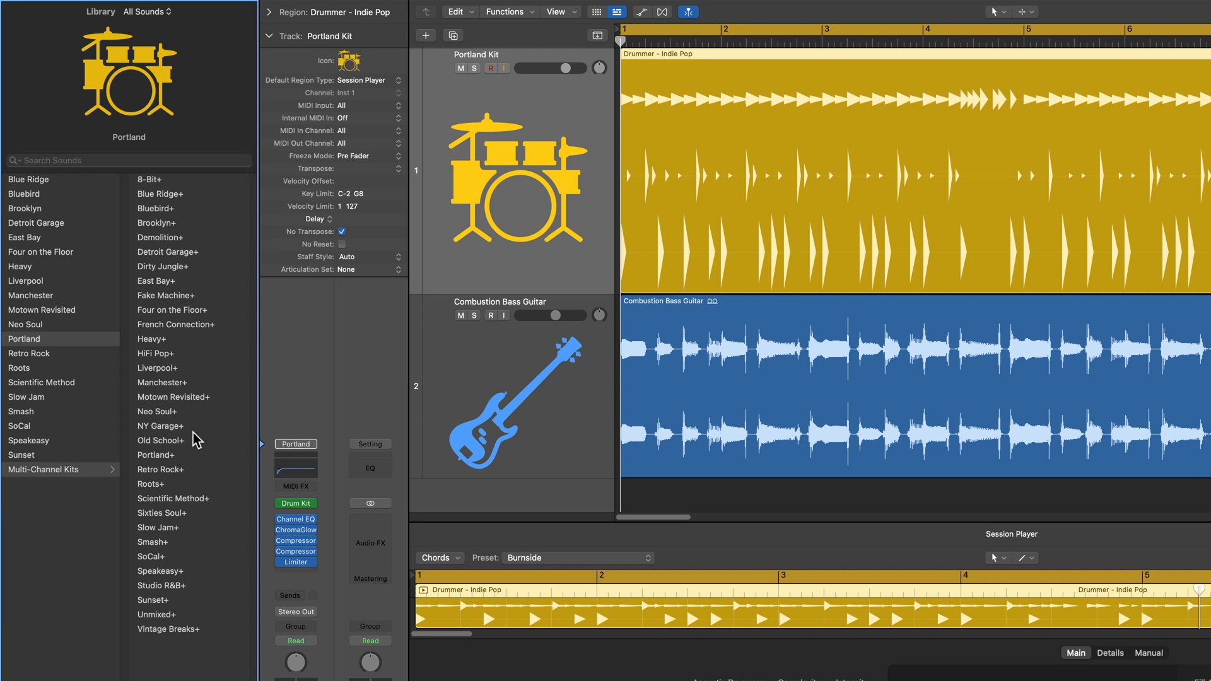
mouse_move(180, 463)
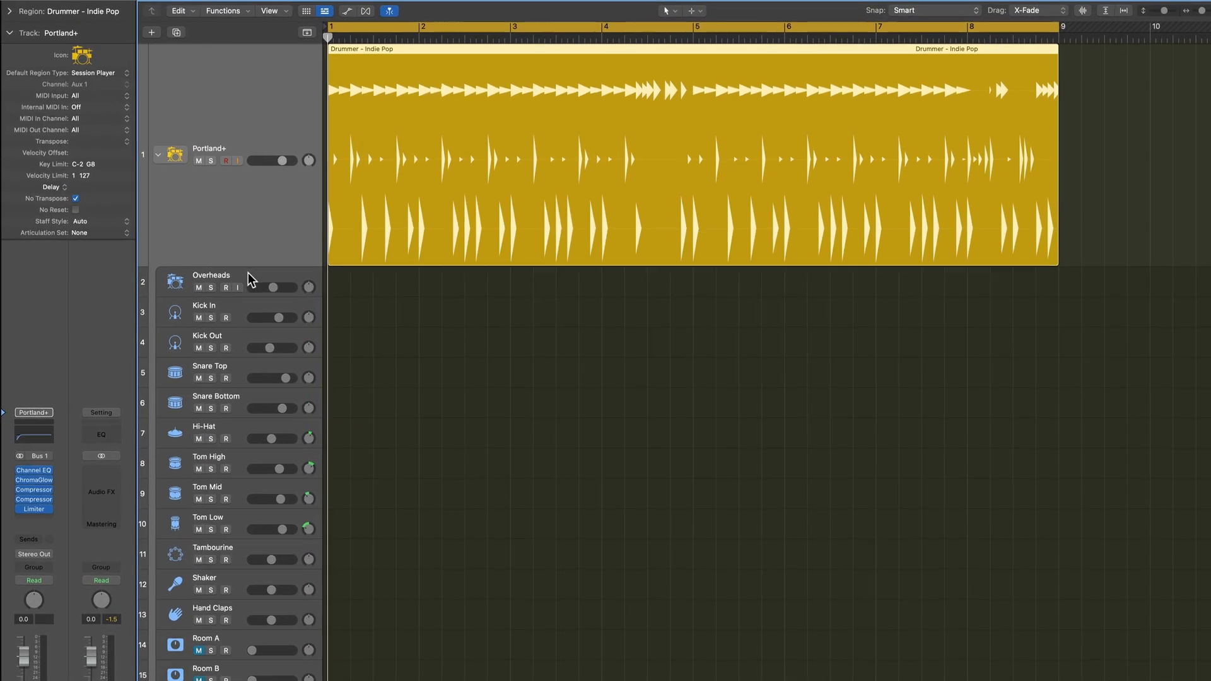
Step: Select the Overheads track in the Portland+ stack and show every drum channel in the Mixer
left_click(211, 275)
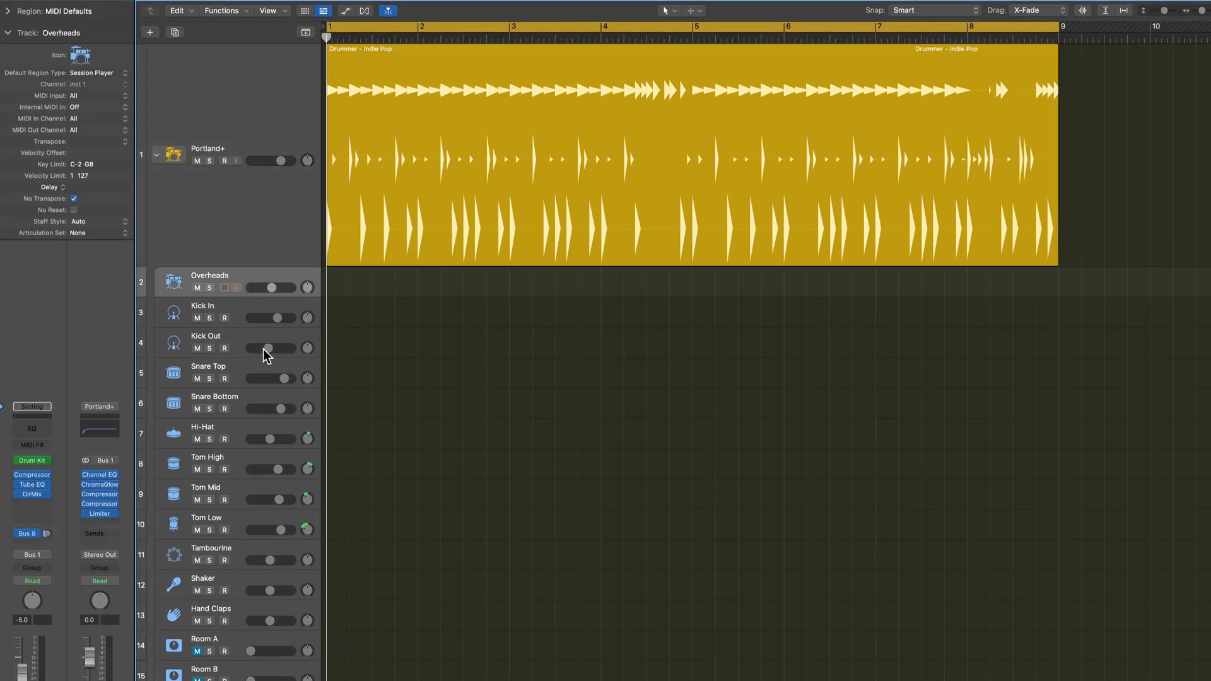
mouse_move(53, 443)
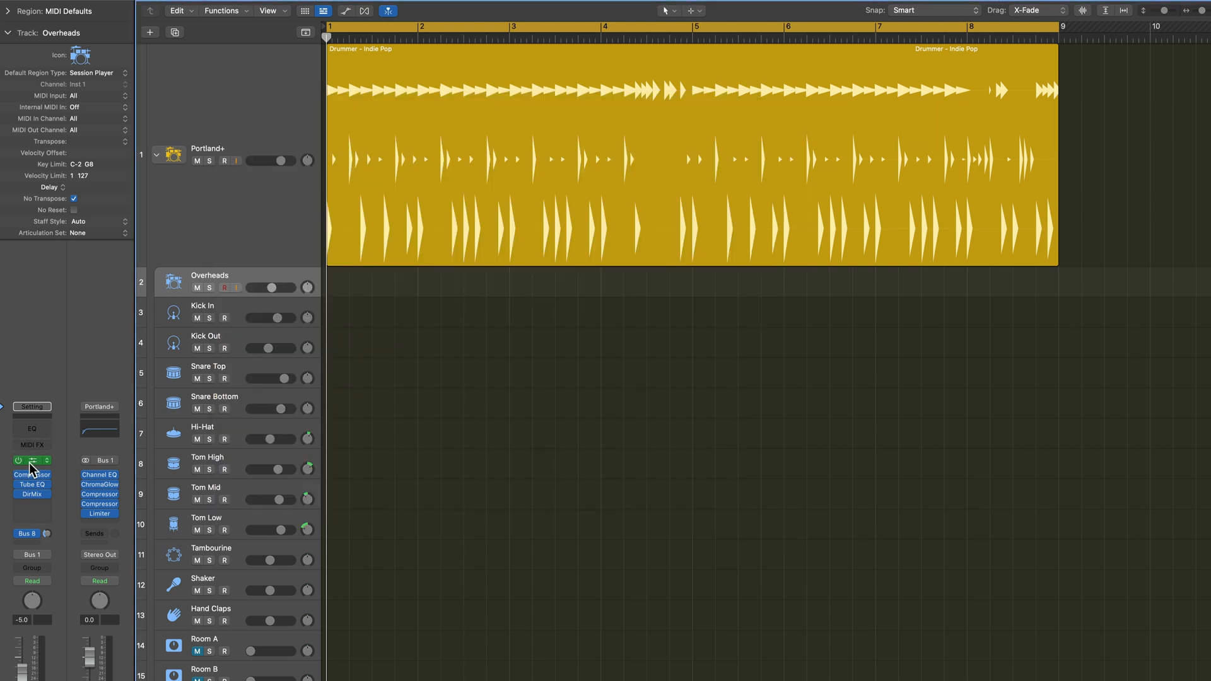
scroll("down", 3)
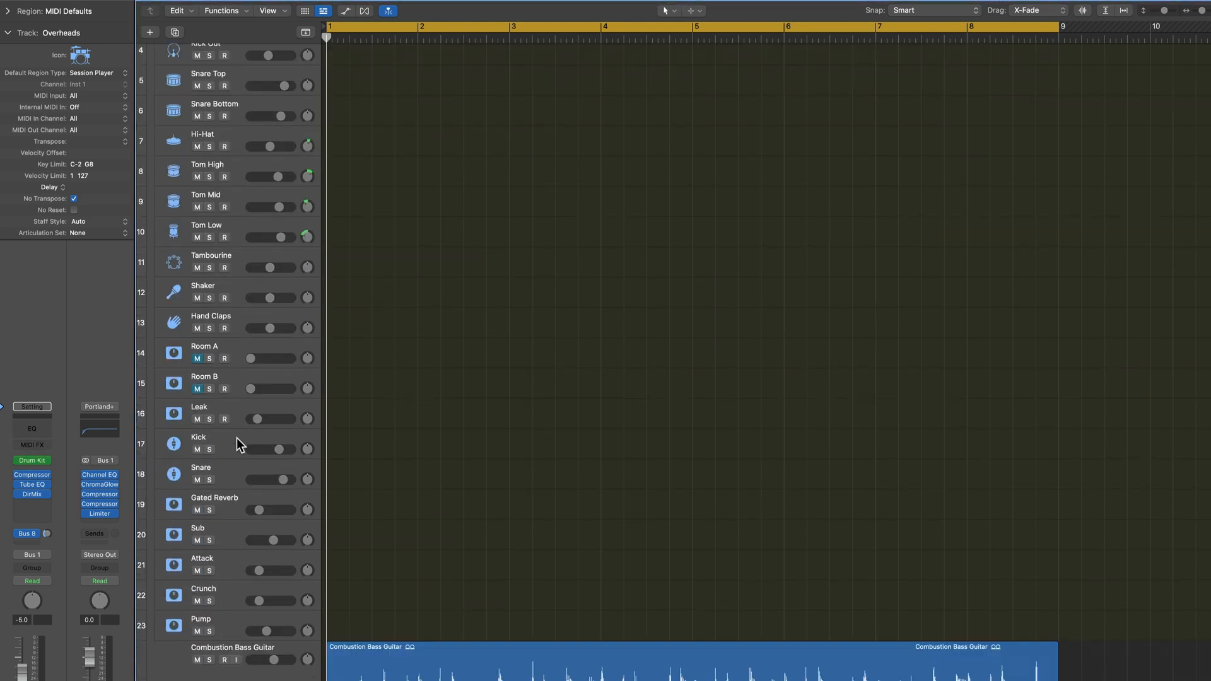
left_click(203, 589)
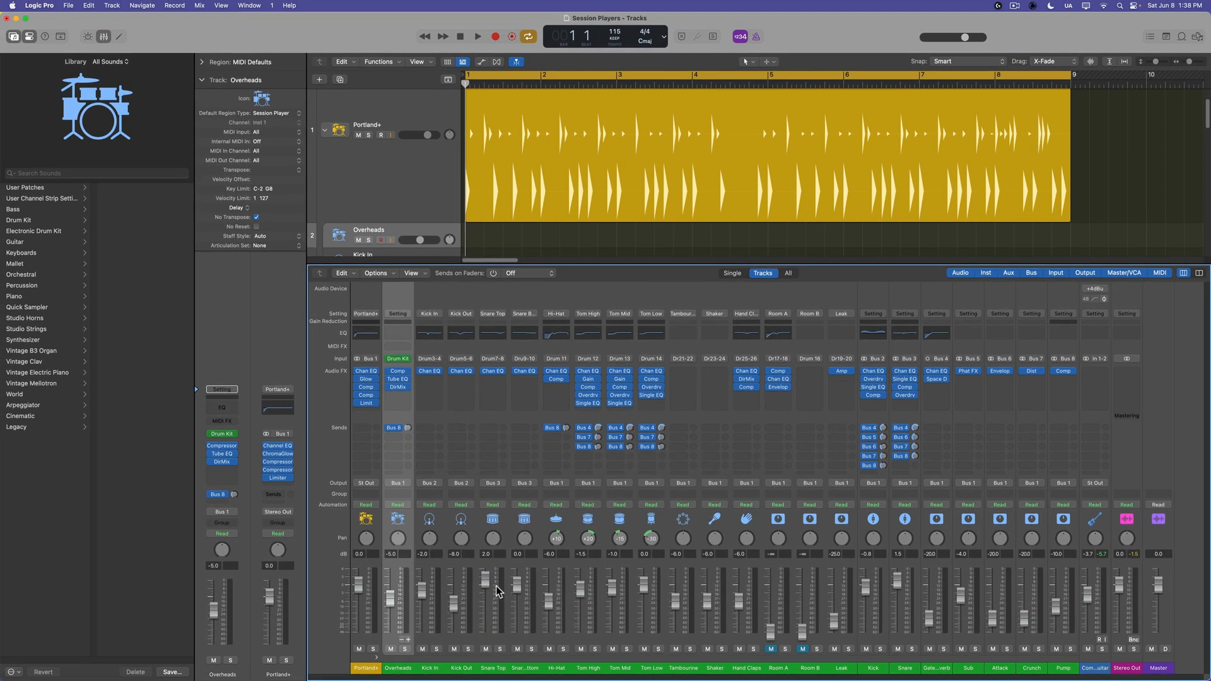
mouse_move(951, 650)
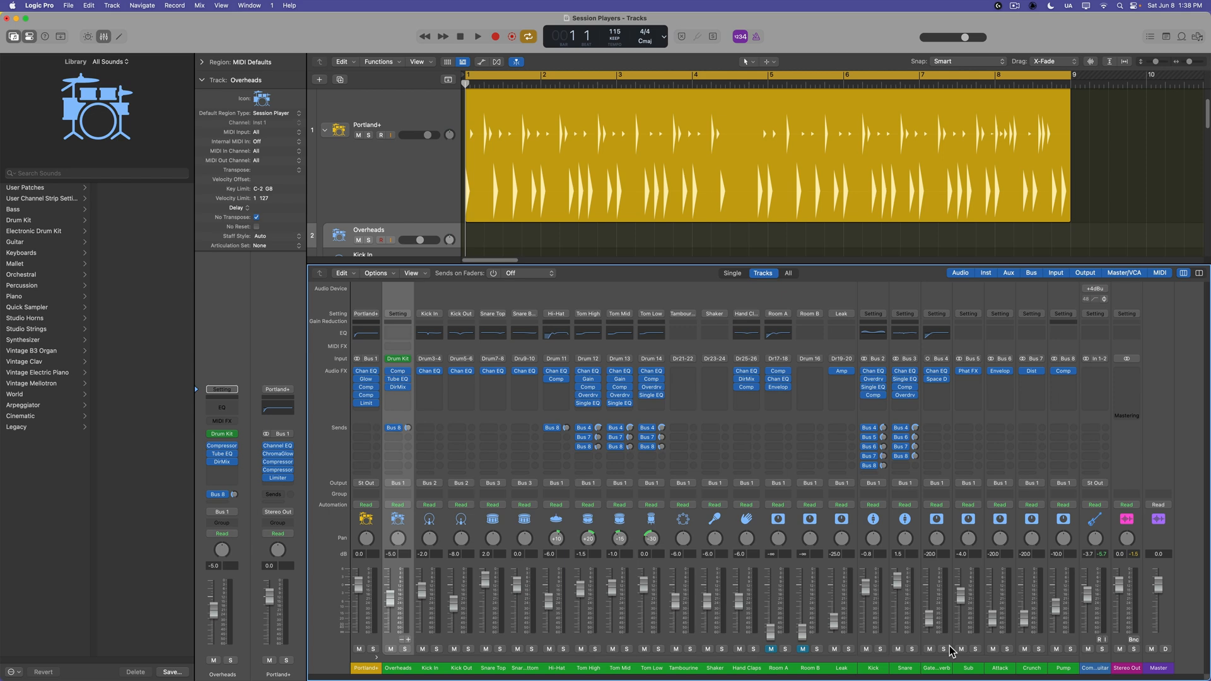
left_click(481, 36)
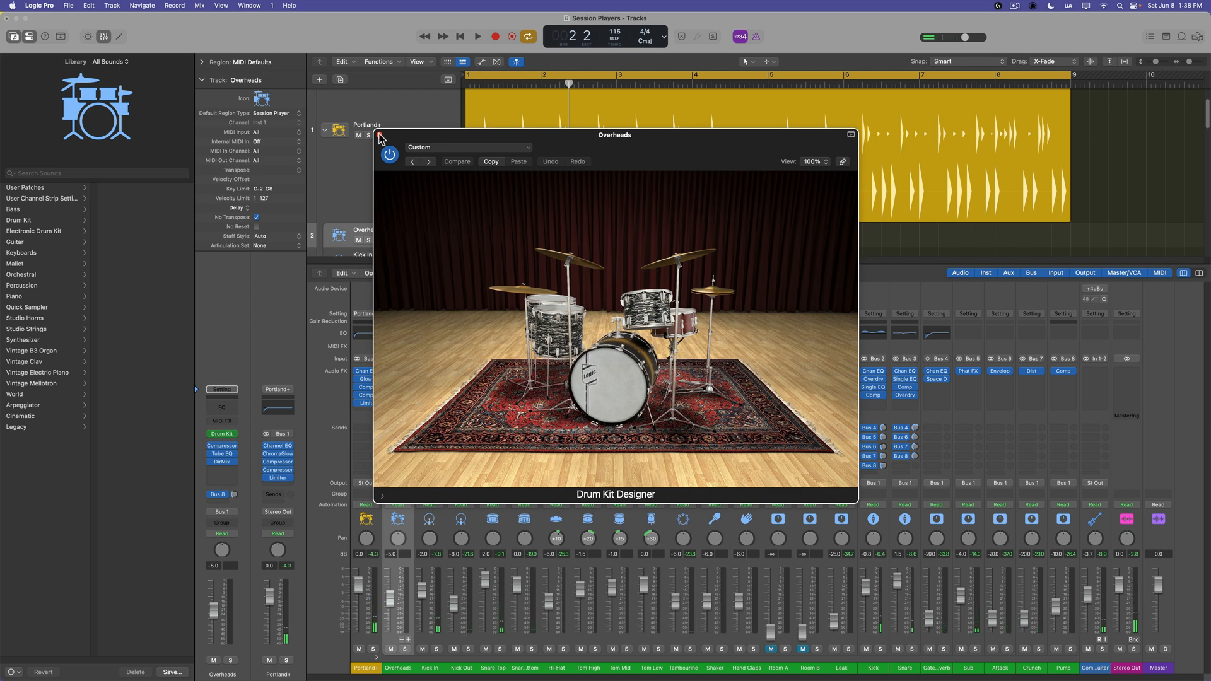
left_click(850, 134)
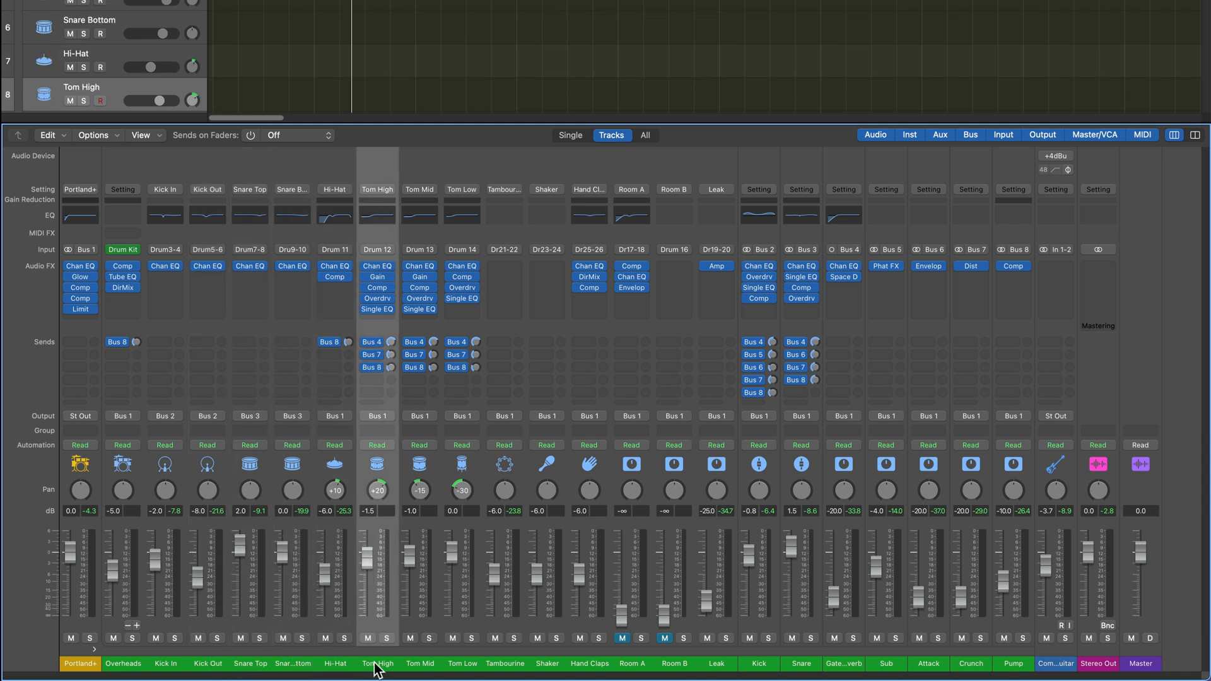
left_click(509, 663)
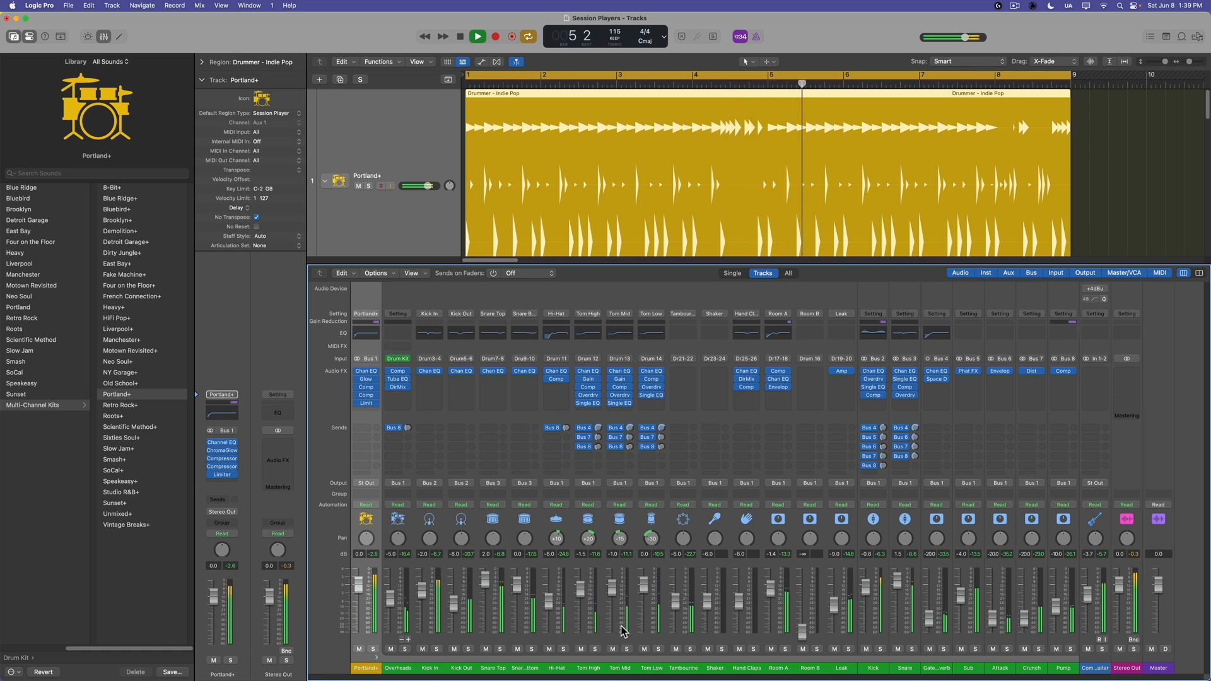
Step: Stop playback, copy the drummer region and create a new Software Instrument track
left_click(478, 35)
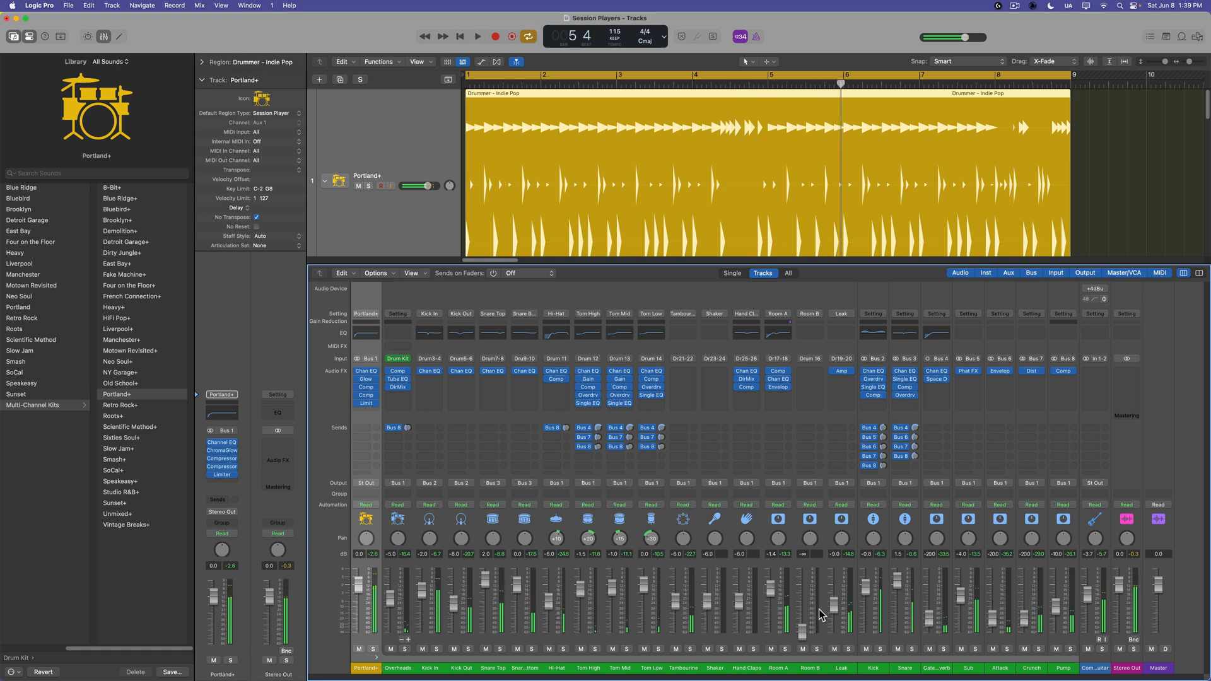
right_click(531, 113)
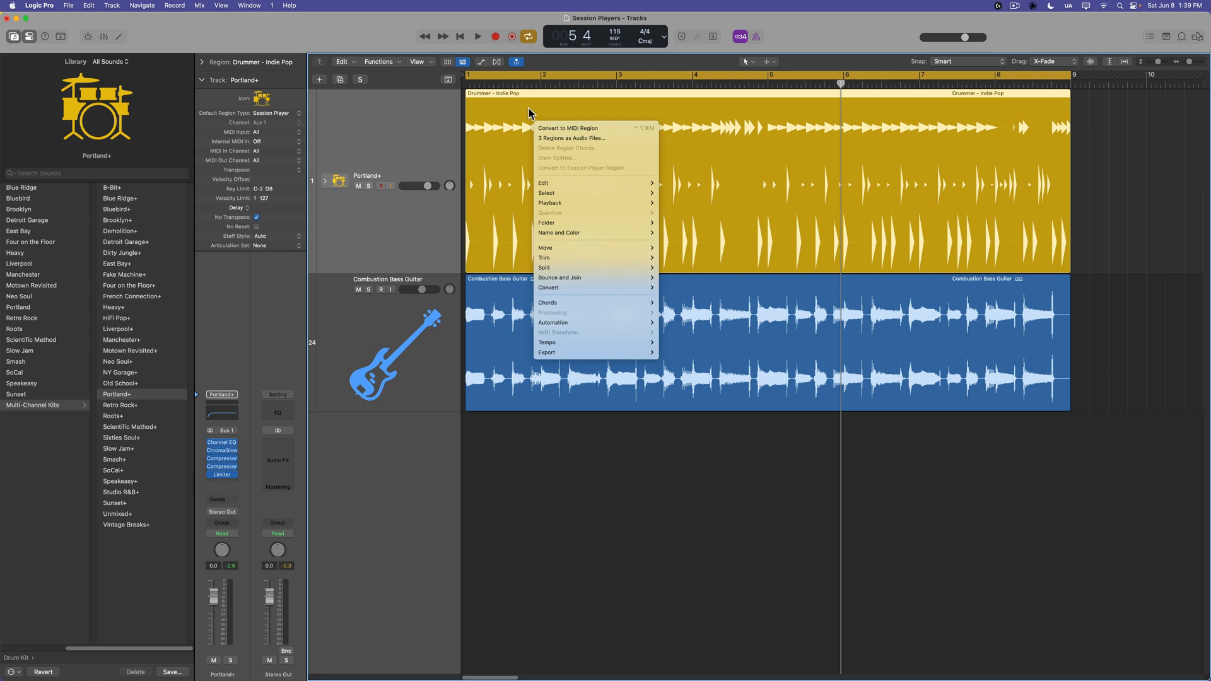
left_click(319, 79)
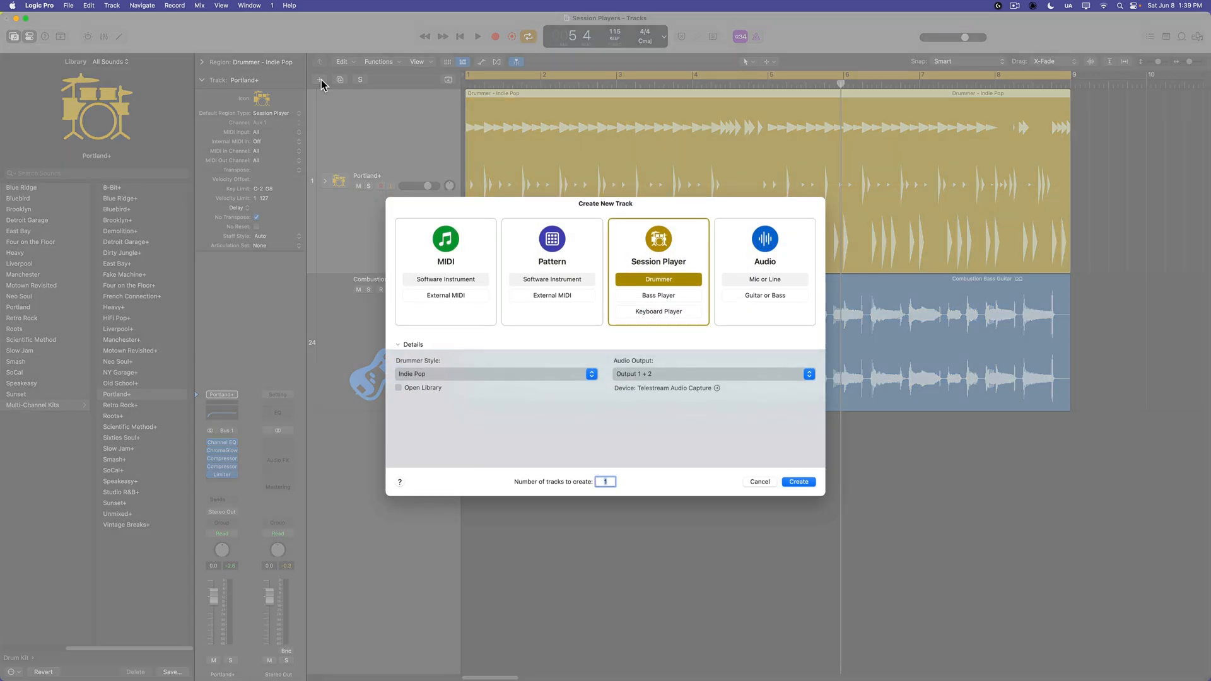
left_click(798, 482)
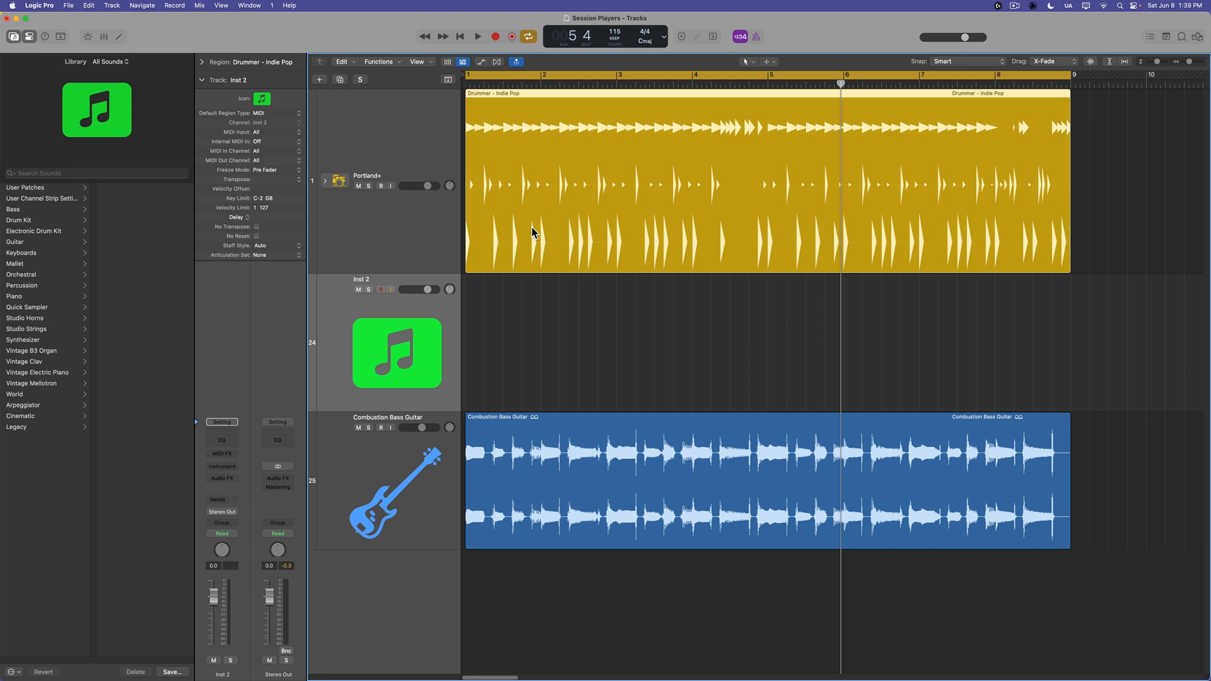
mouse_move(501, 269)
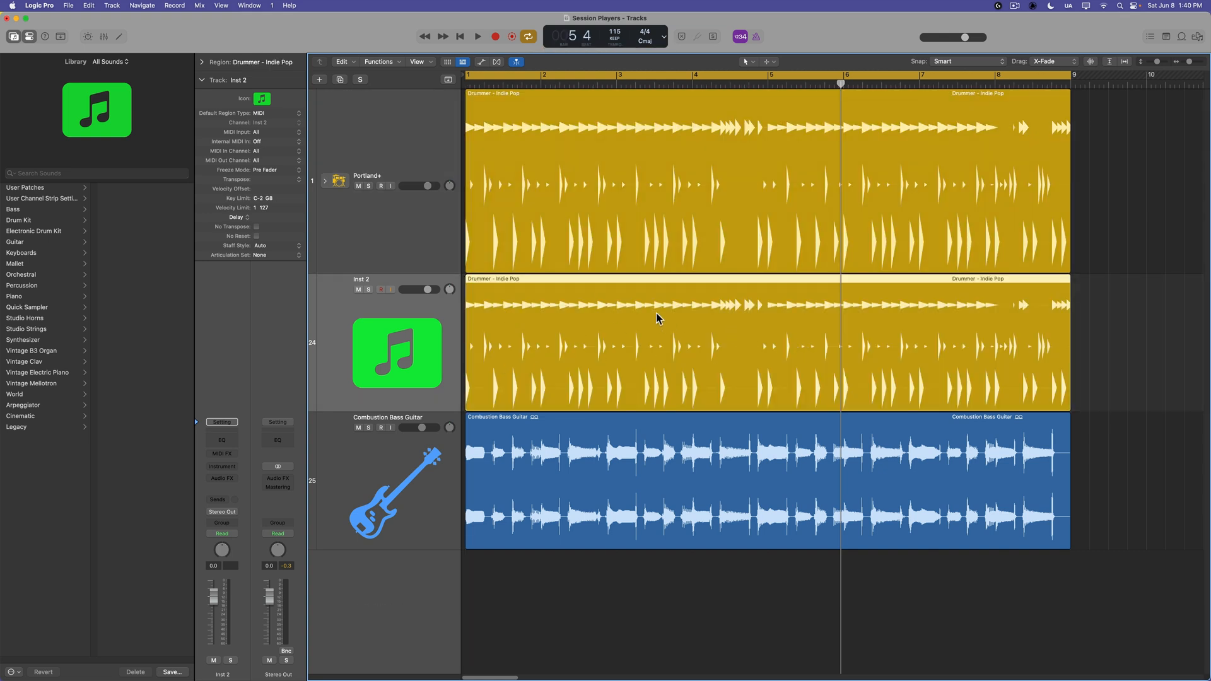
Step: Convert the copied drummer region to a MIDI region and name the track 'Snare +'
right_click(659, 319)
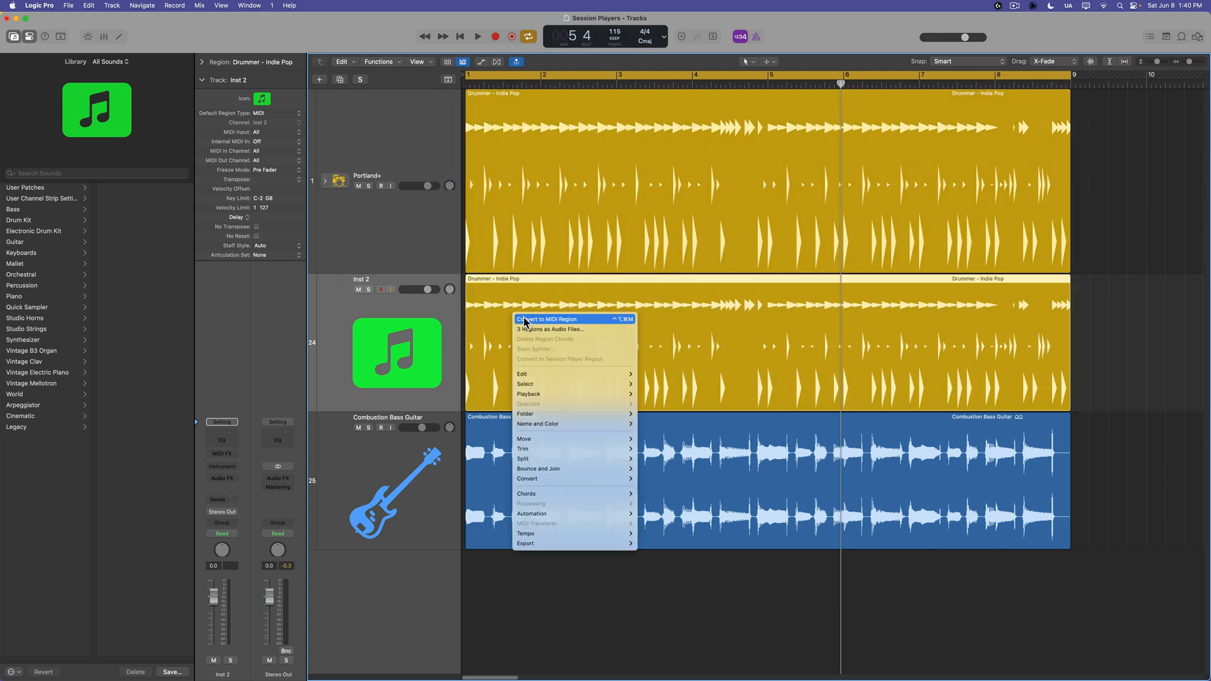
left_click(546, 319)
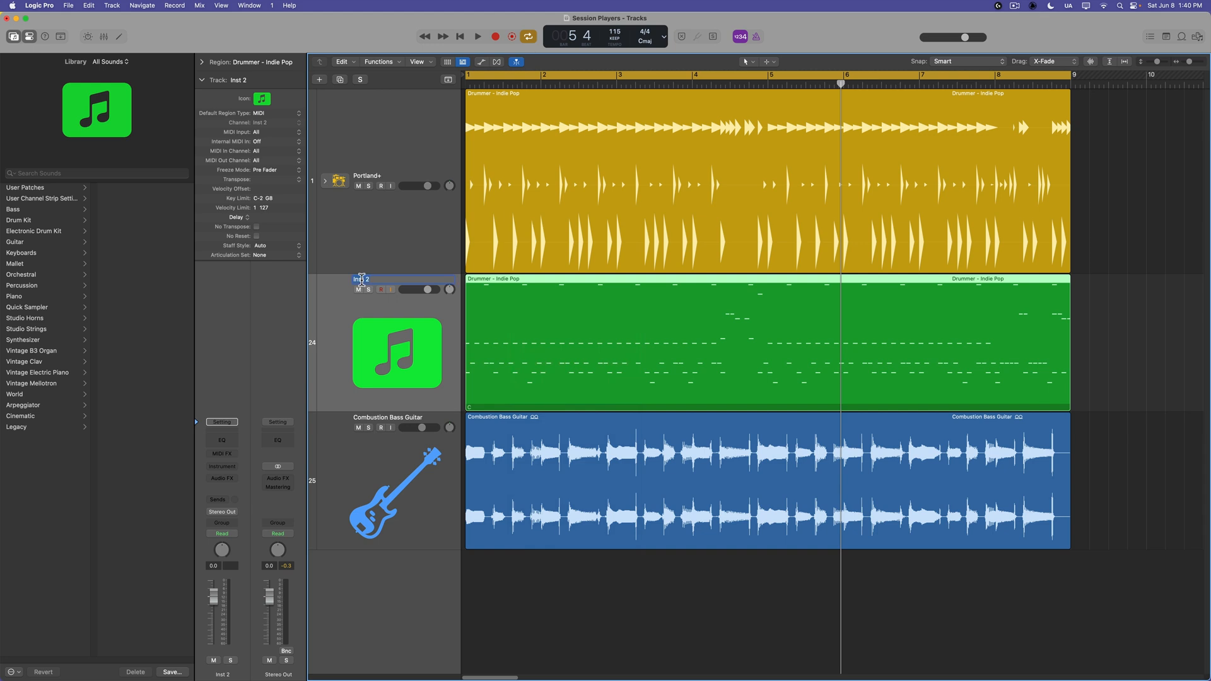
type("Snare +")
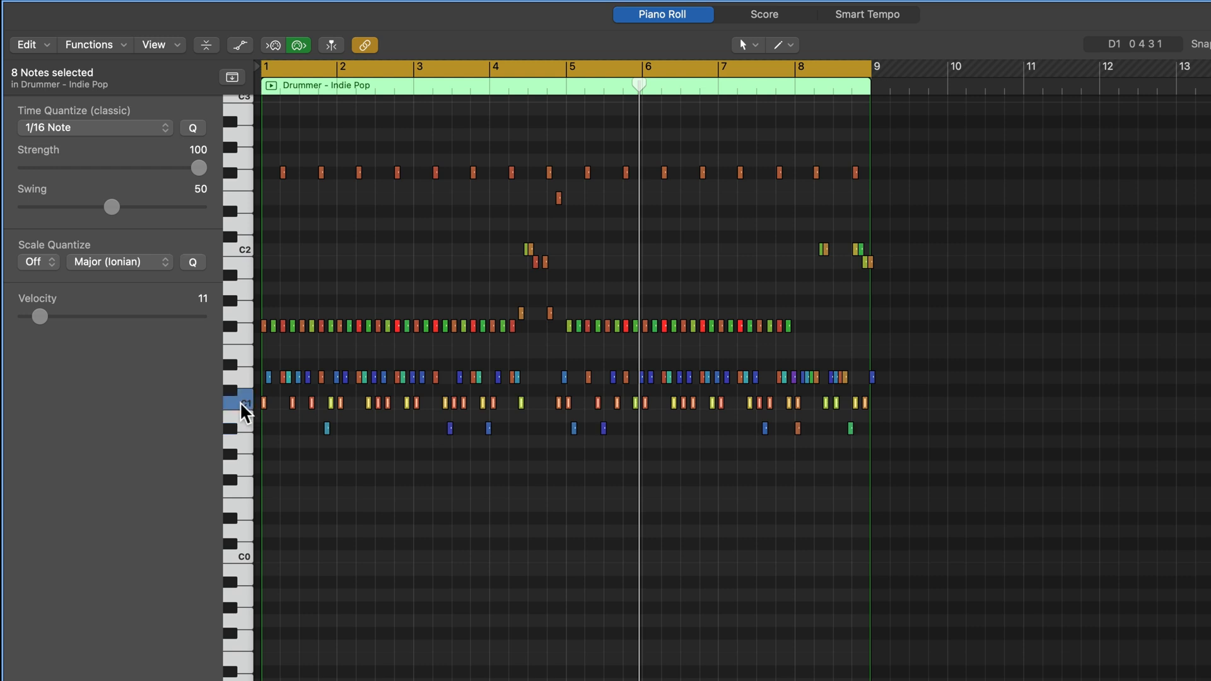
Step: Select the Snare+ track and bring up its Instrument slot choices
left_click_drag(41, 317, 141, 316)
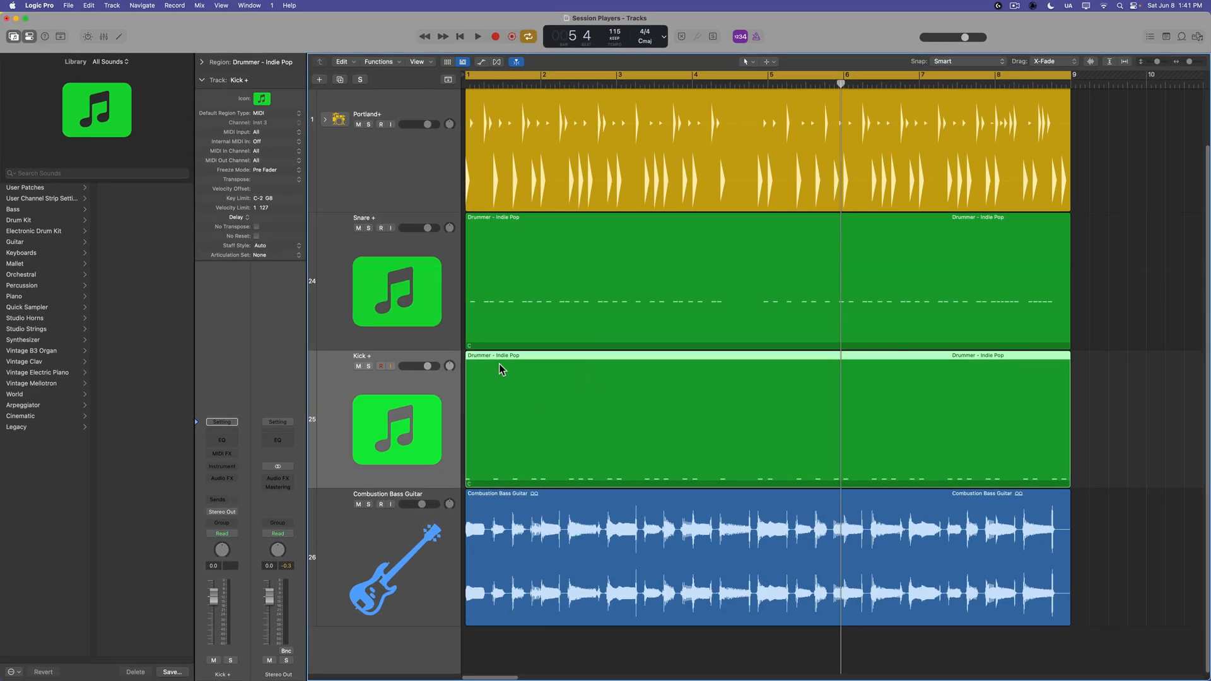
left_click(397, 291)
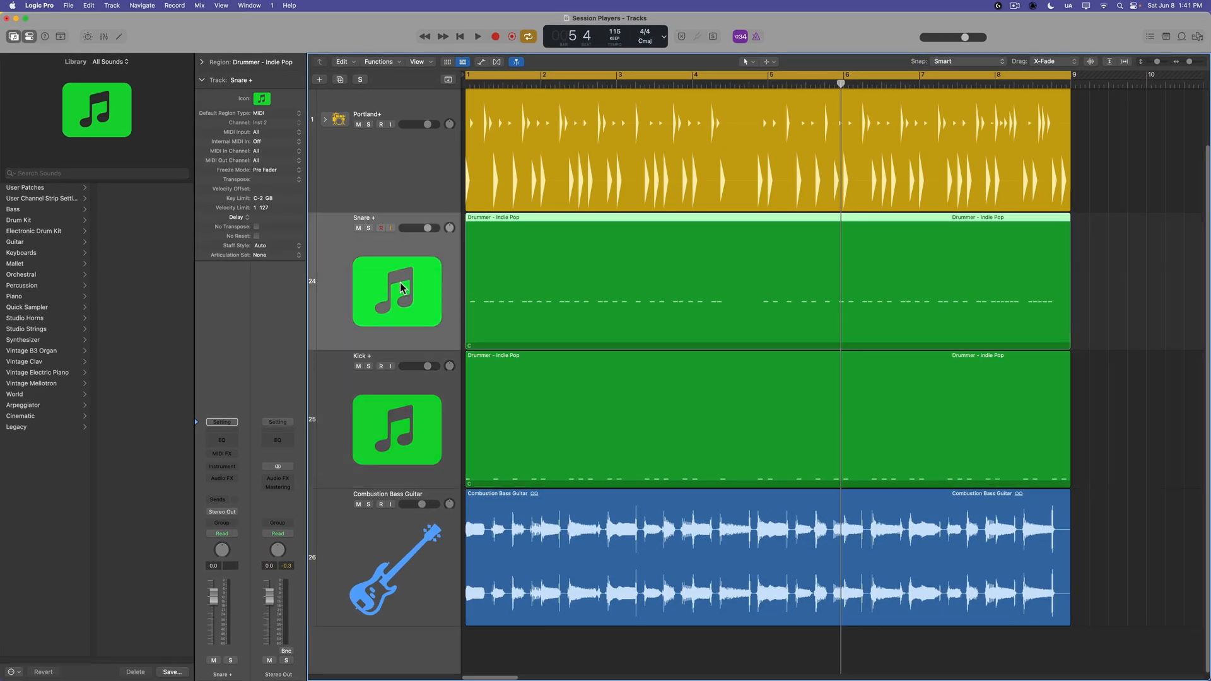
mouse_move(234, 474)
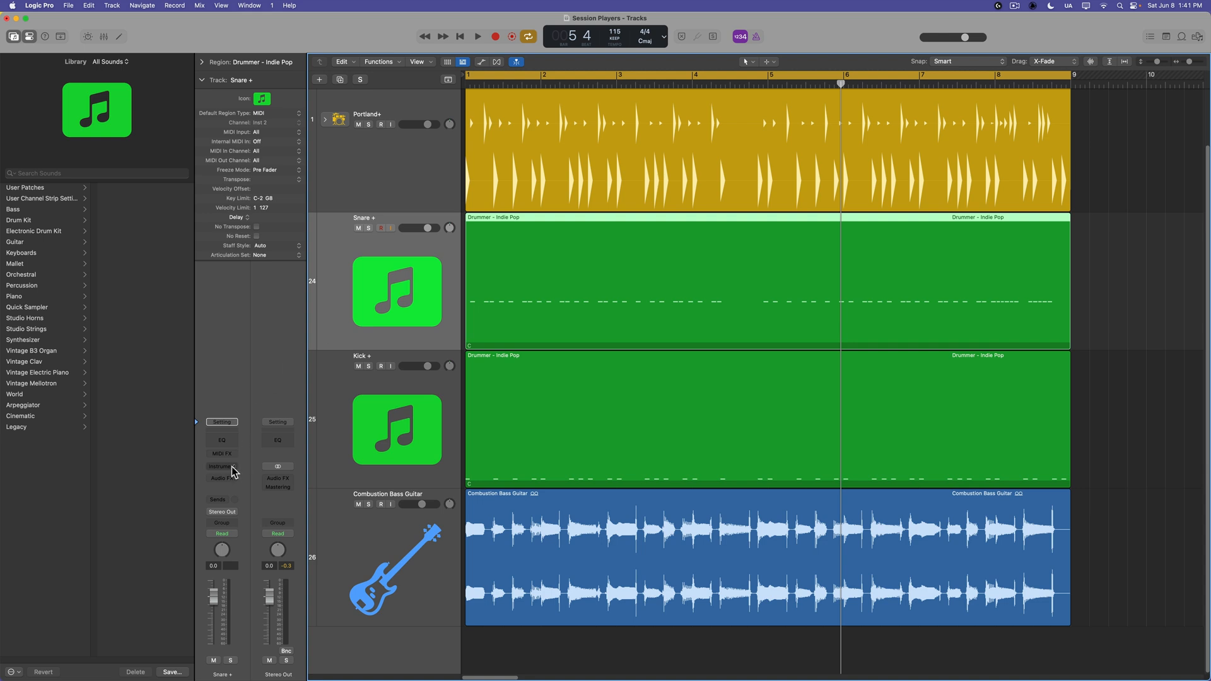
left_click(221, 466)
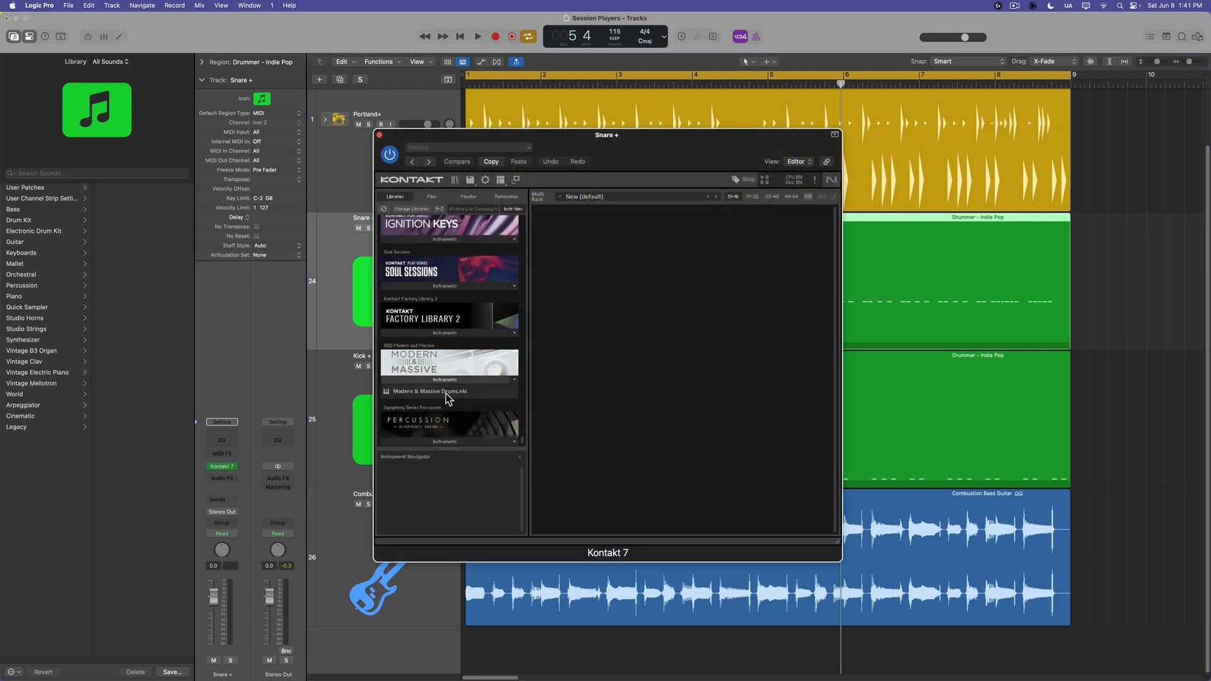
Step: Load Modern & Massive Drums.nki in Kontakt 7 and show the Full Kit view
double_click(430, 391)
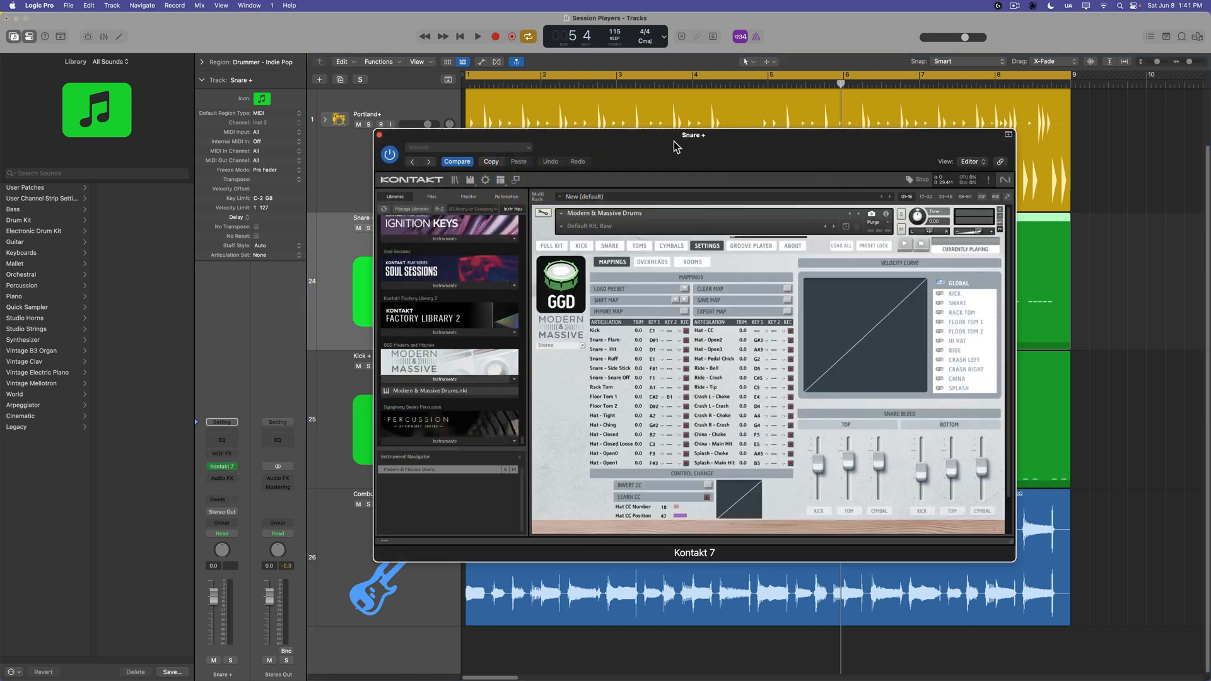
left_click_drag(692, 134, 649, 119)
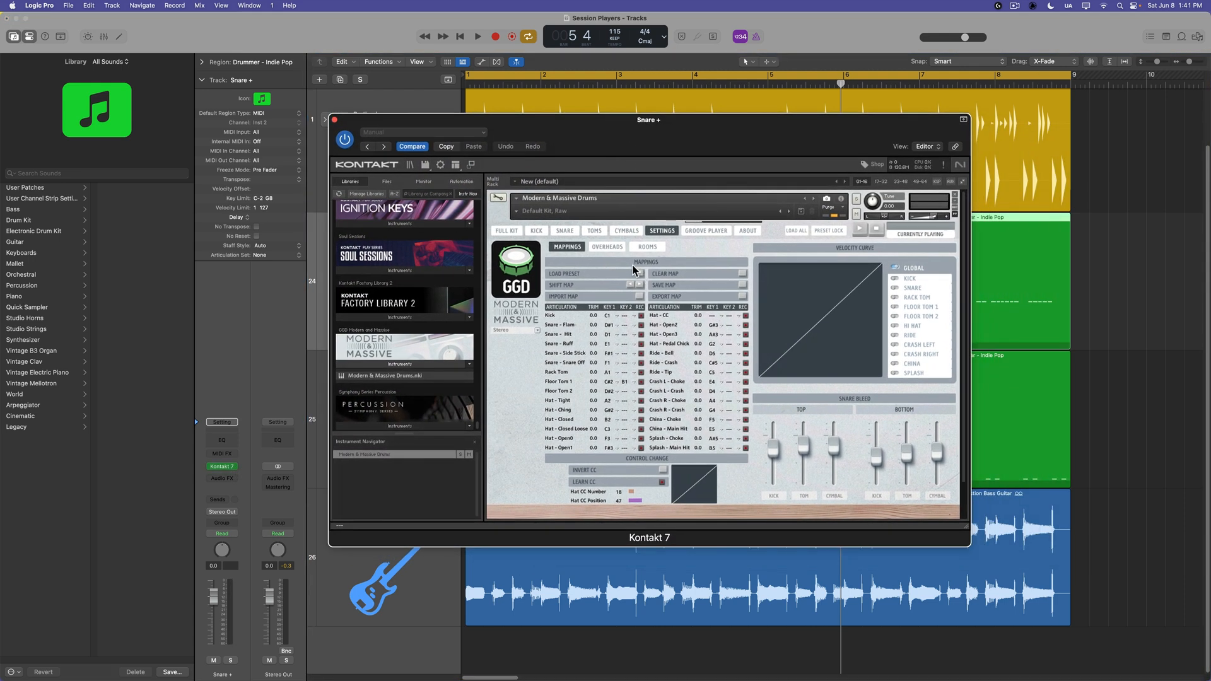
mouse_move(639, 276)
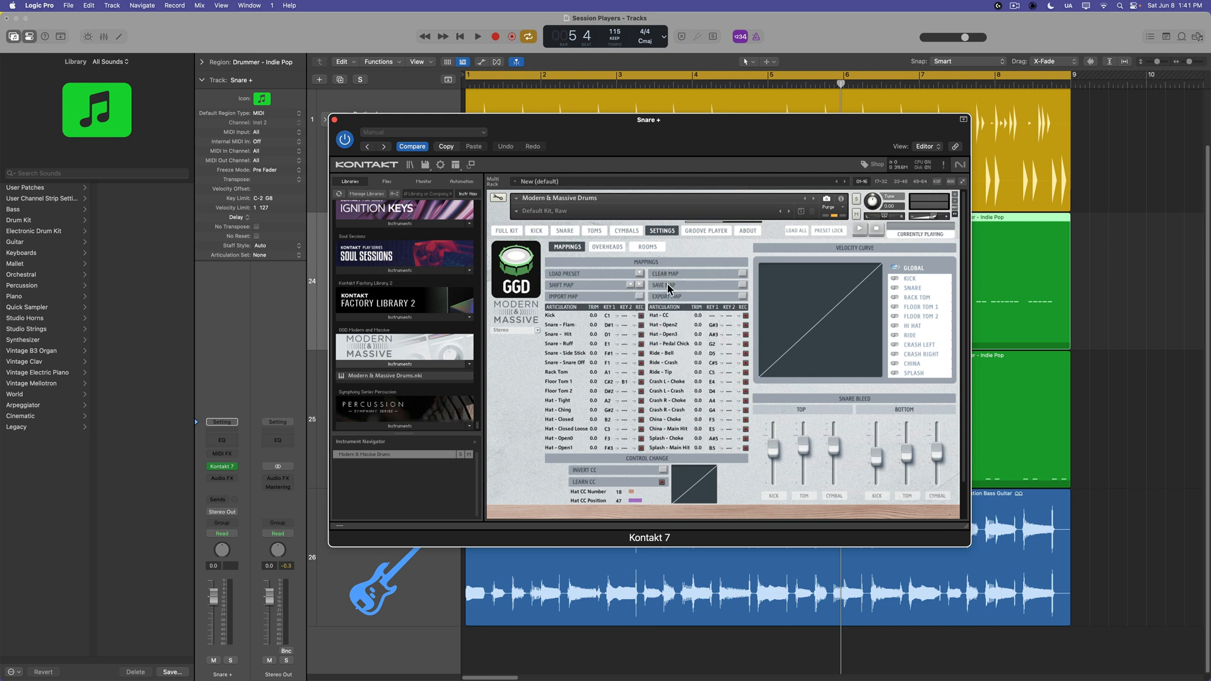
left_click(564, 231)
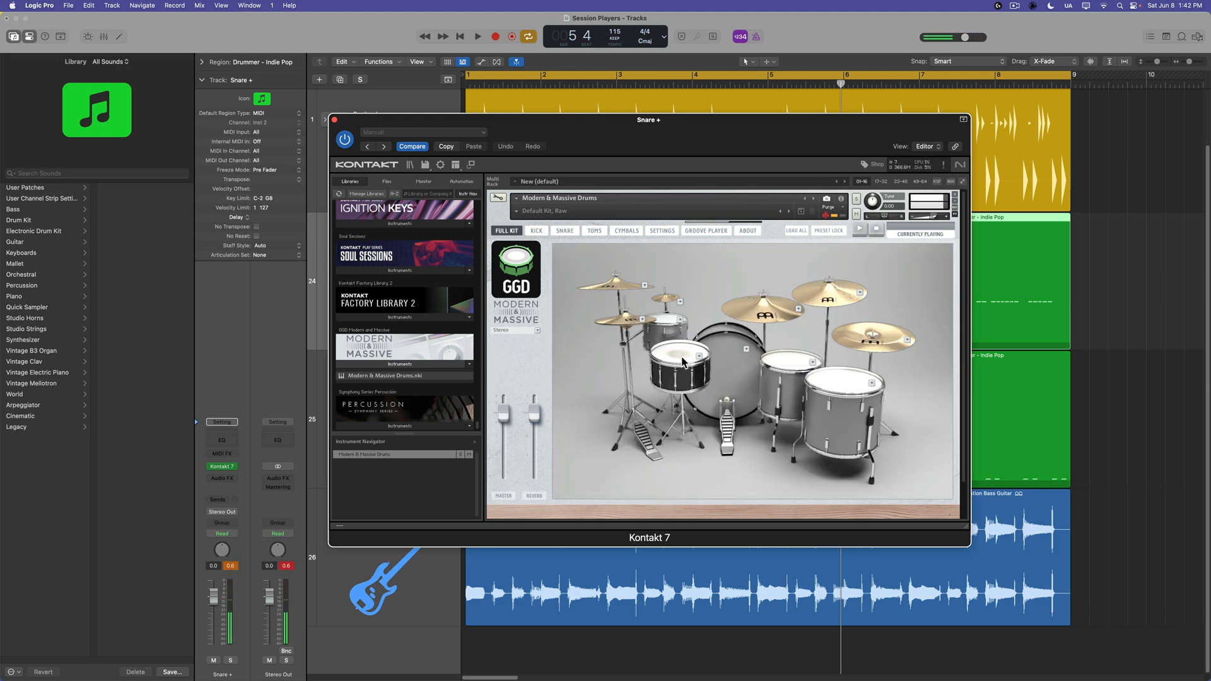
Step: Swap the kit's snare for a different snare drum model
left_click(681, 360)
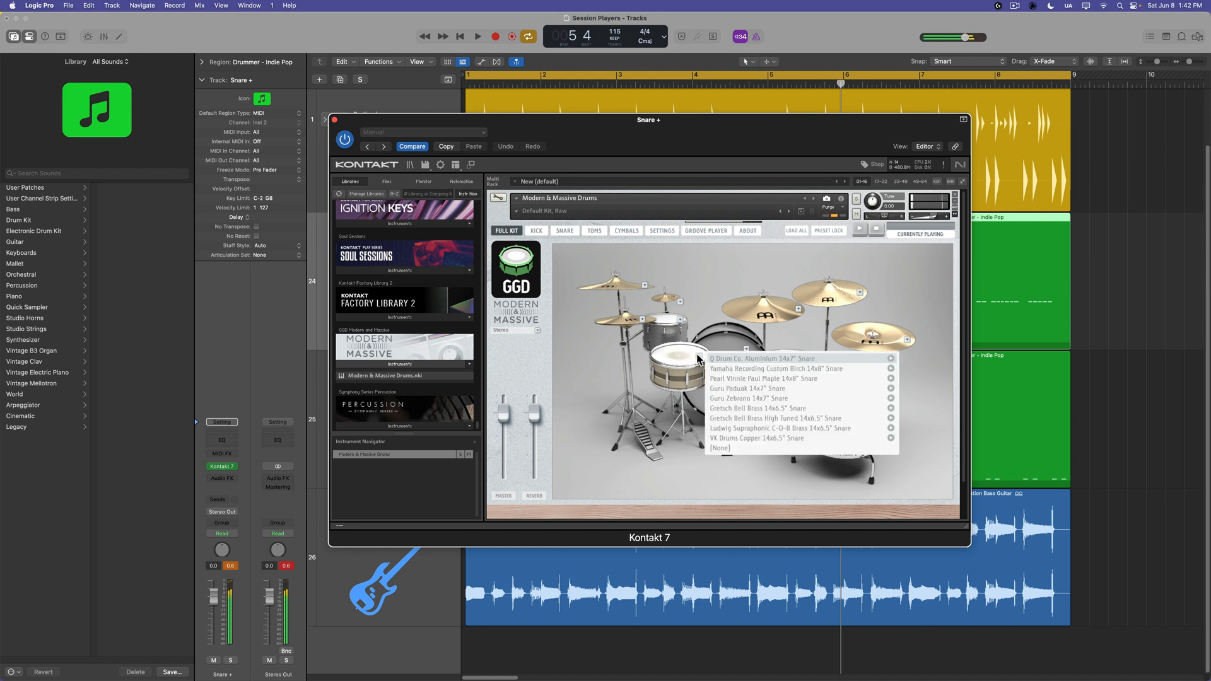
left_click(757, 358)
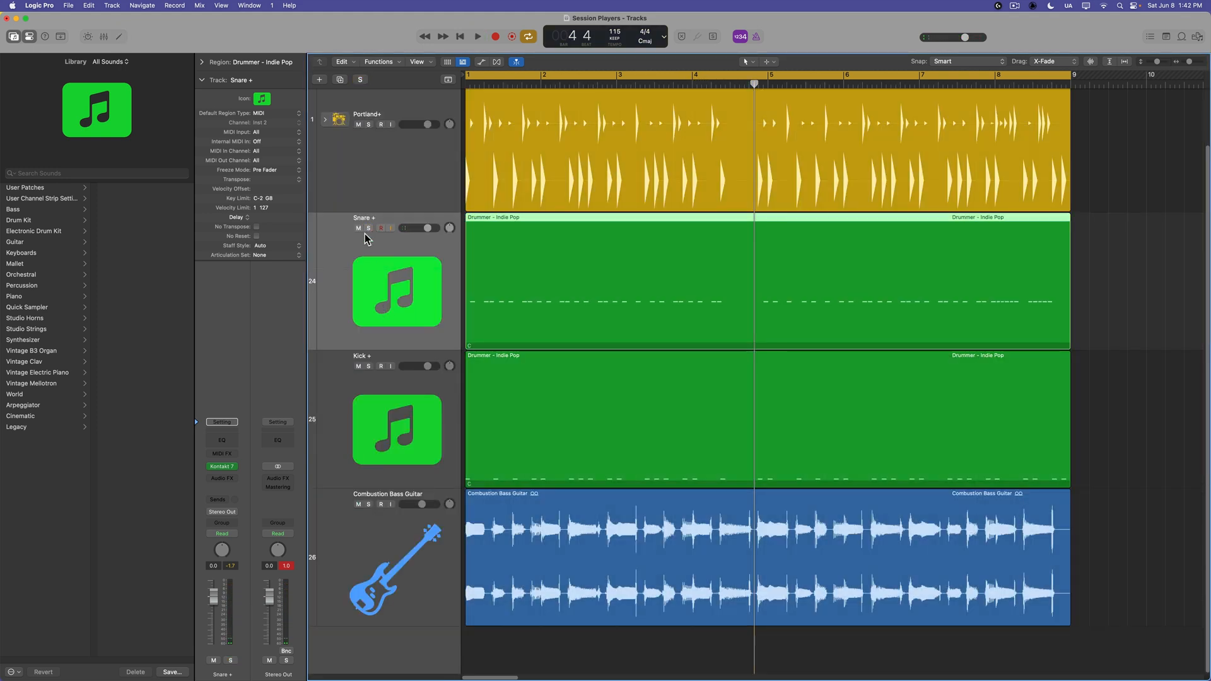
mouse_move(376, 282)
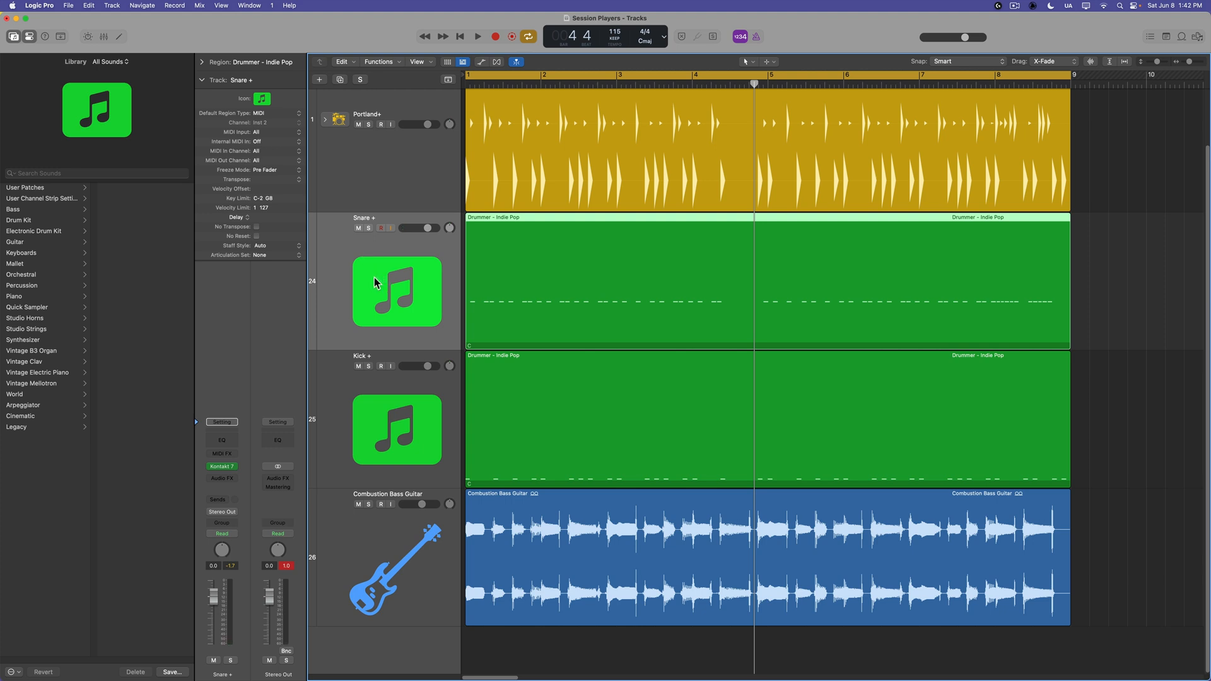
mouse_move(424, 276)
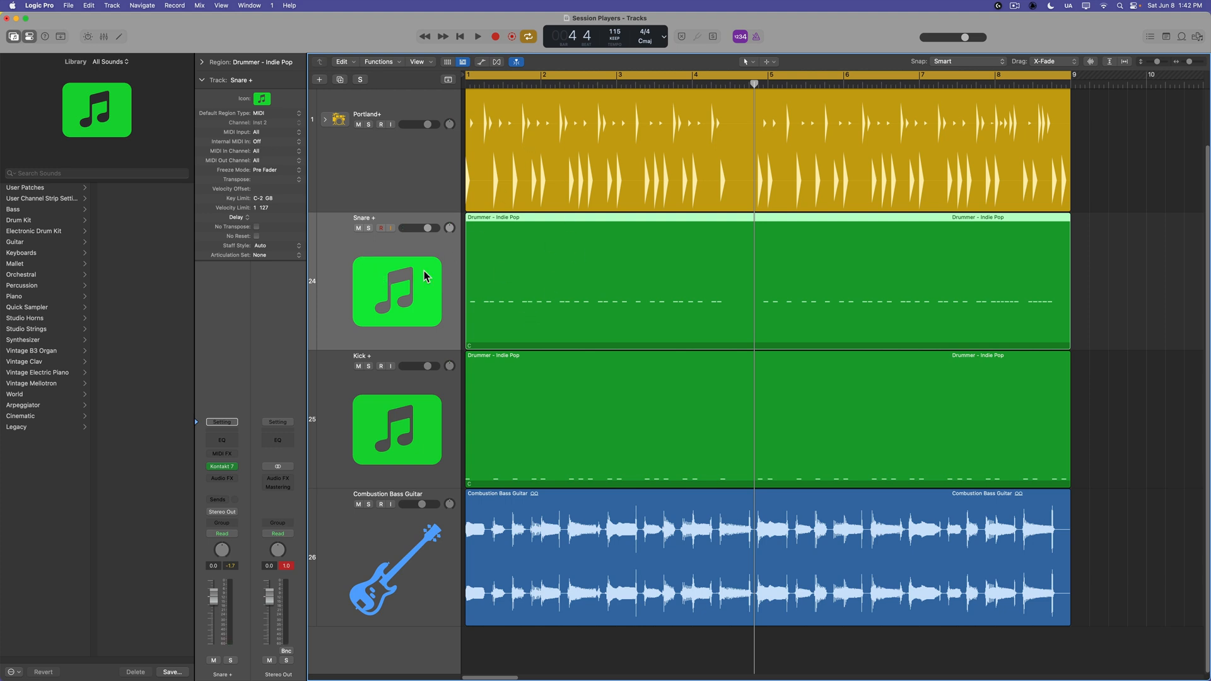
Step: Give the Kick+ track a stereo Quick Sampler (Single Sample) instrument
left_click(388, 415)
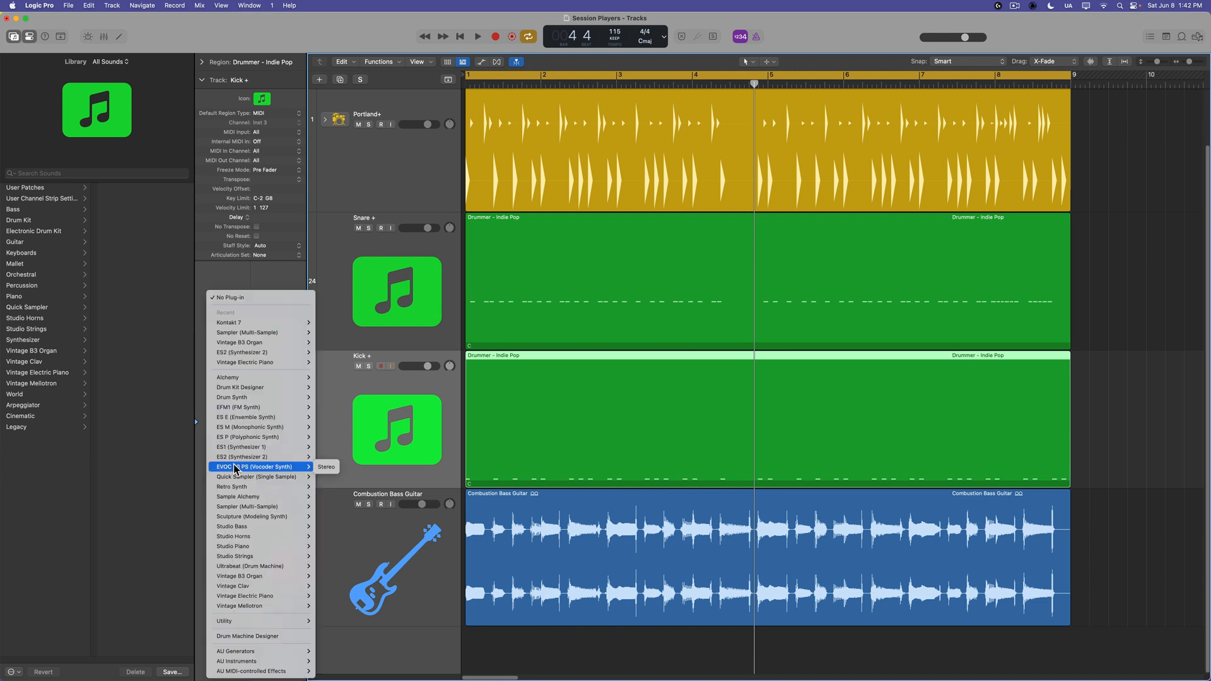
mouse_move(258, 535)
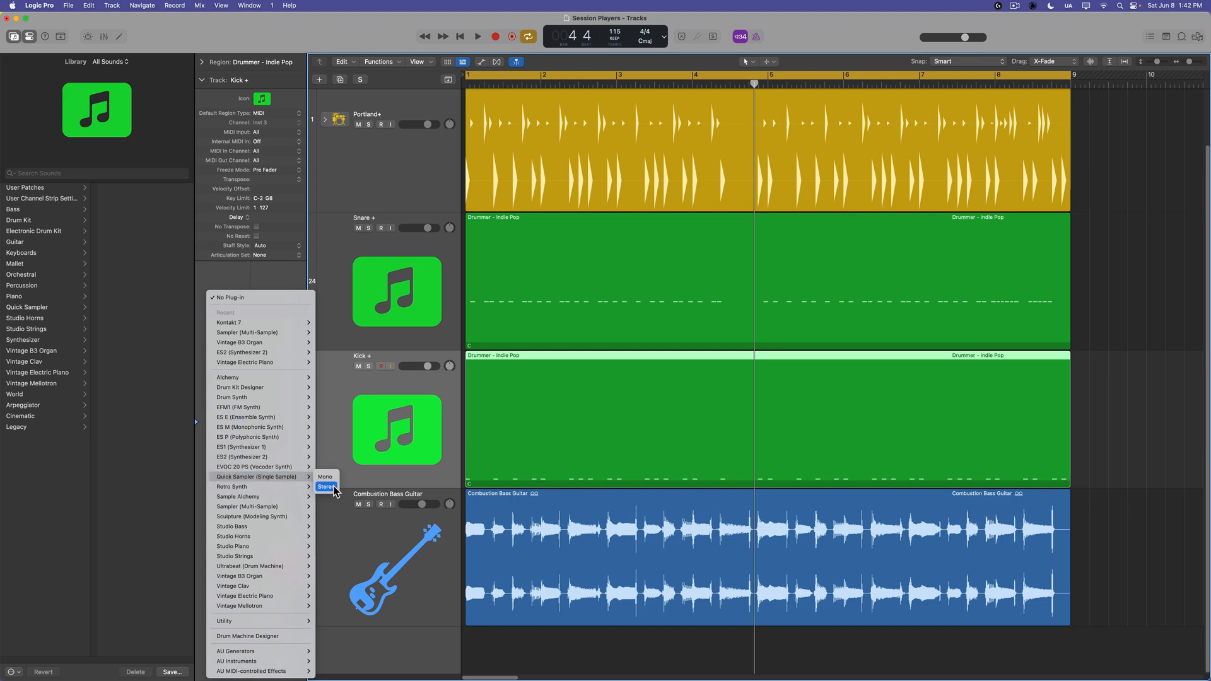
left_click(325, 485)
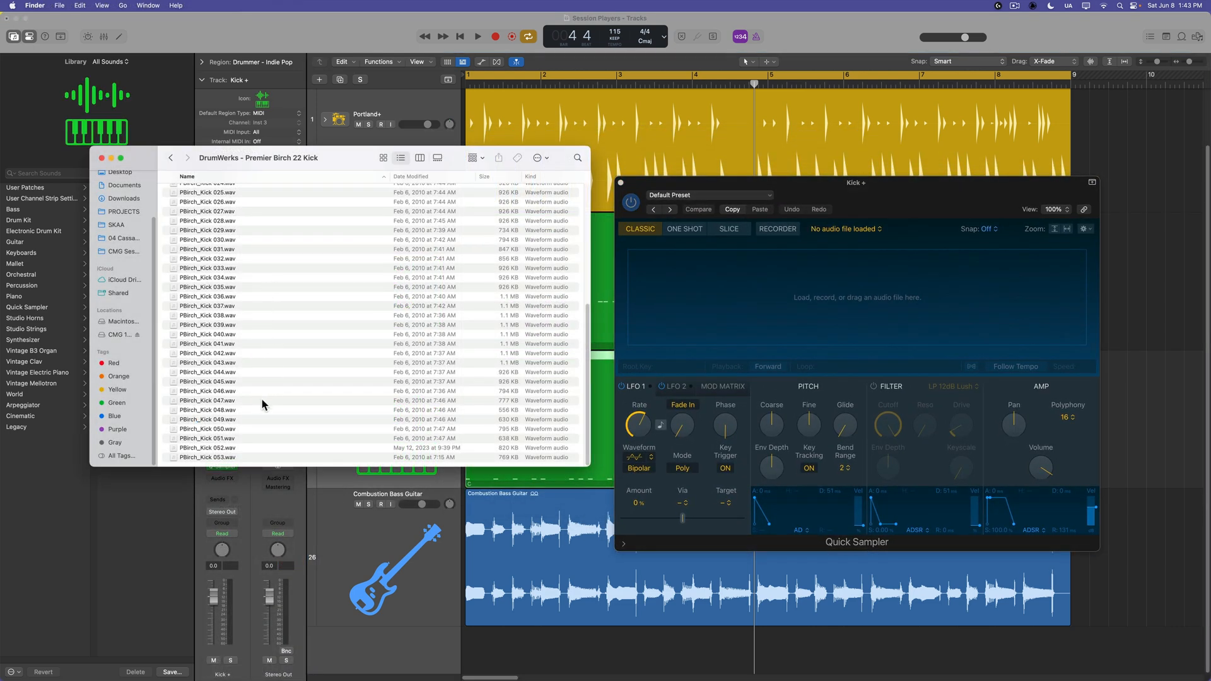
Step: Load PBirch_Kick 045.wav into Quick Sampler and set it to One Shot playback
left_click(207, 381)
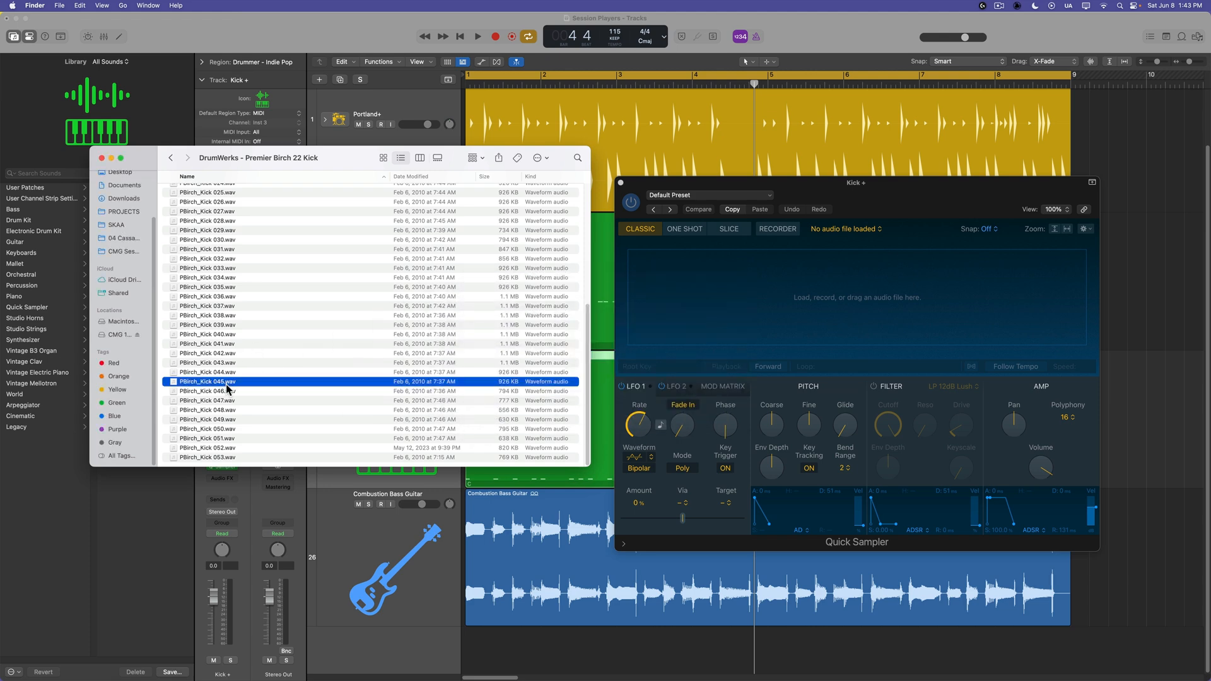
double_click(207, 381)
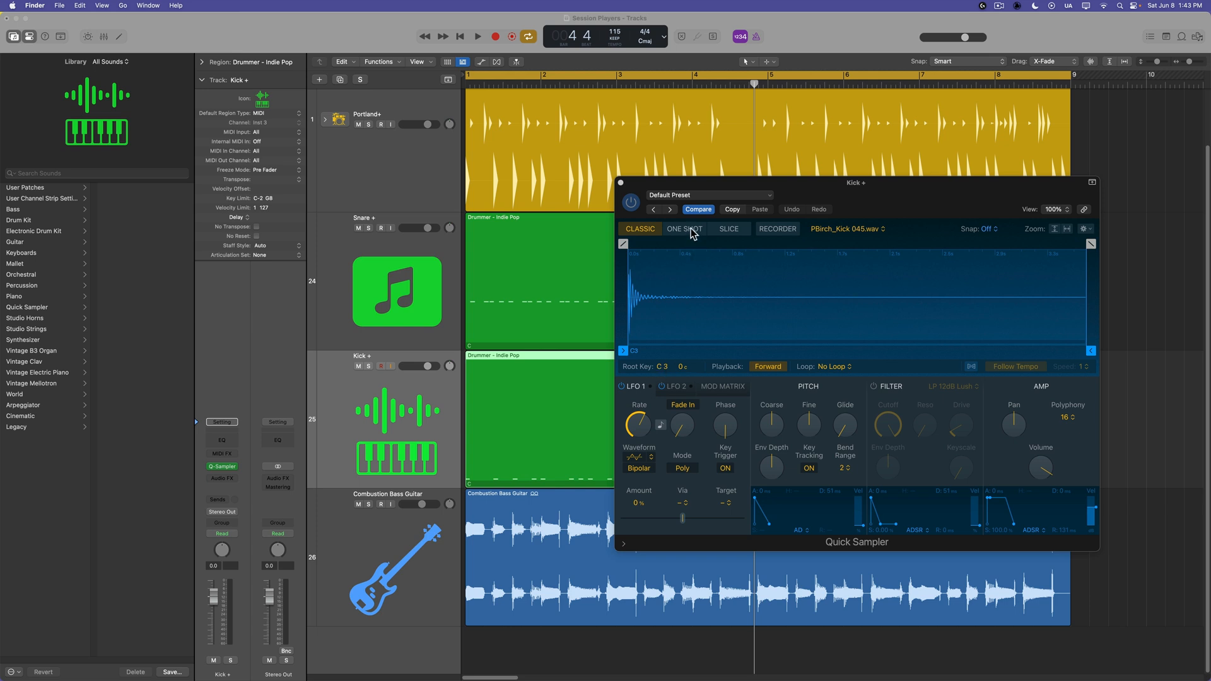
left_click(684, 228)
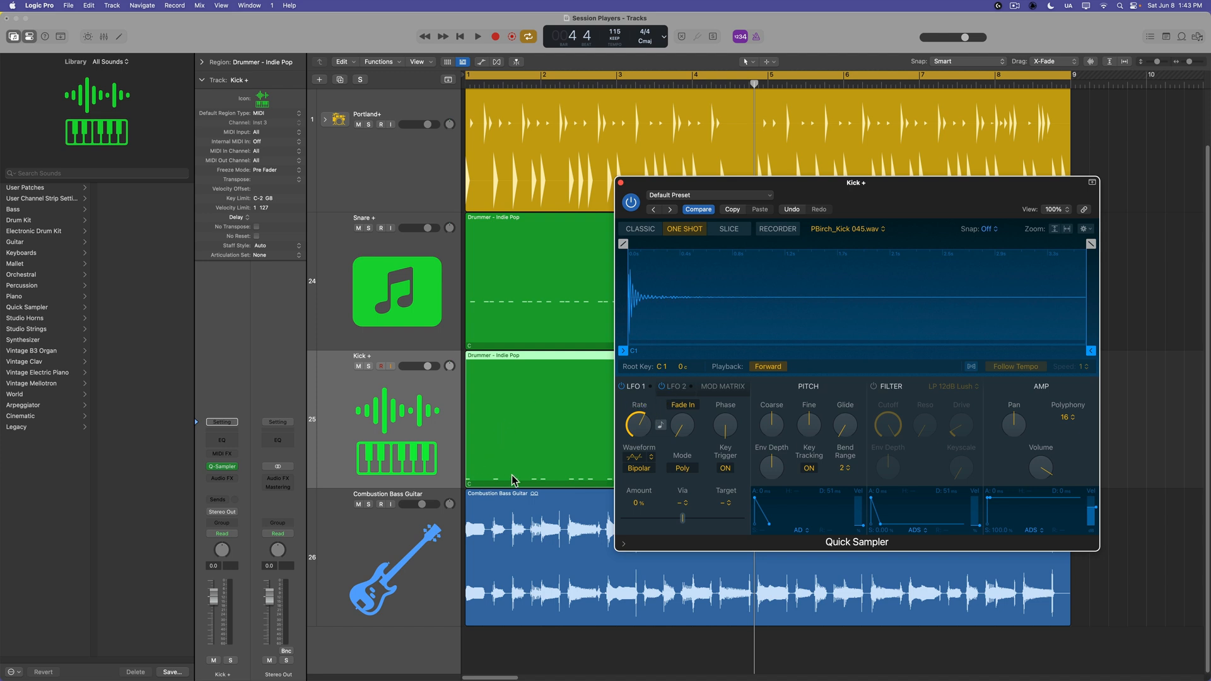
mouse_move(519, 420)
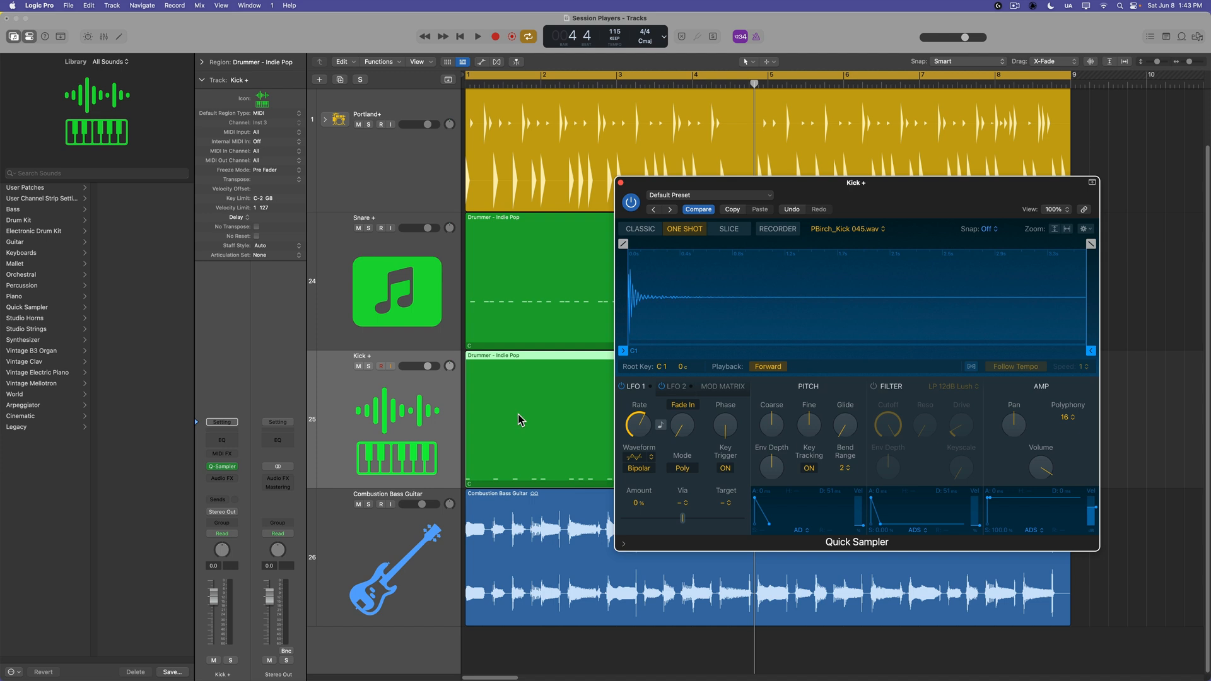
left_click(480, 36)
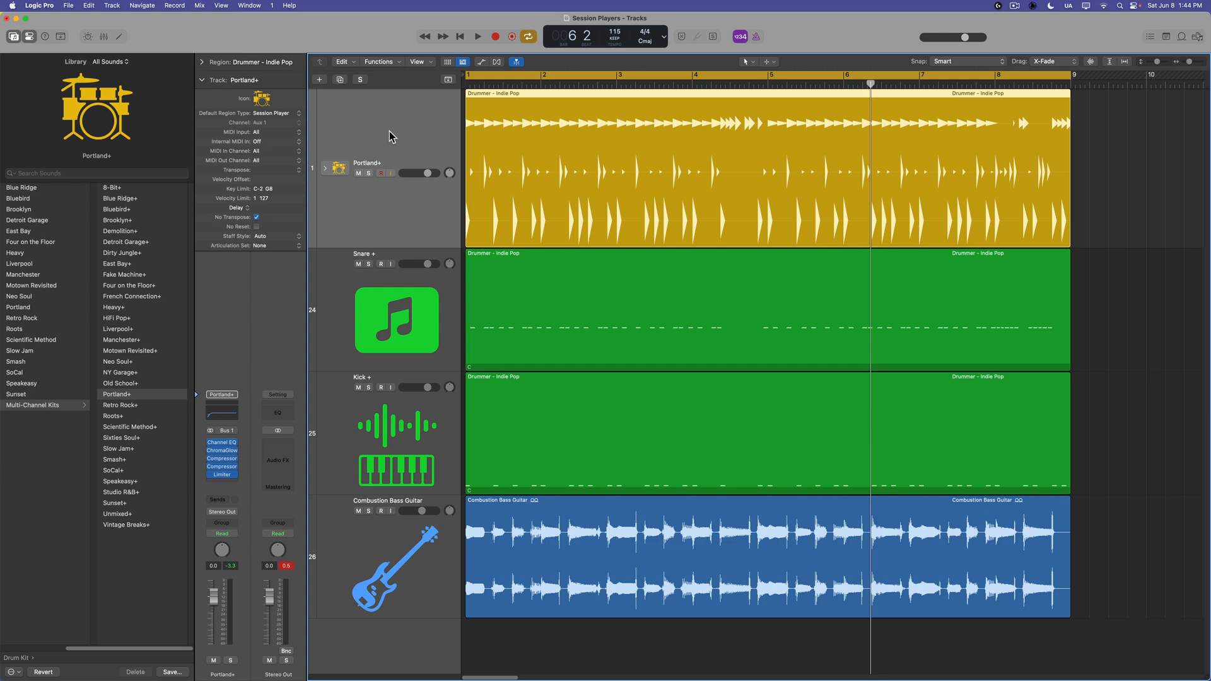
mouse_move(406, 374)
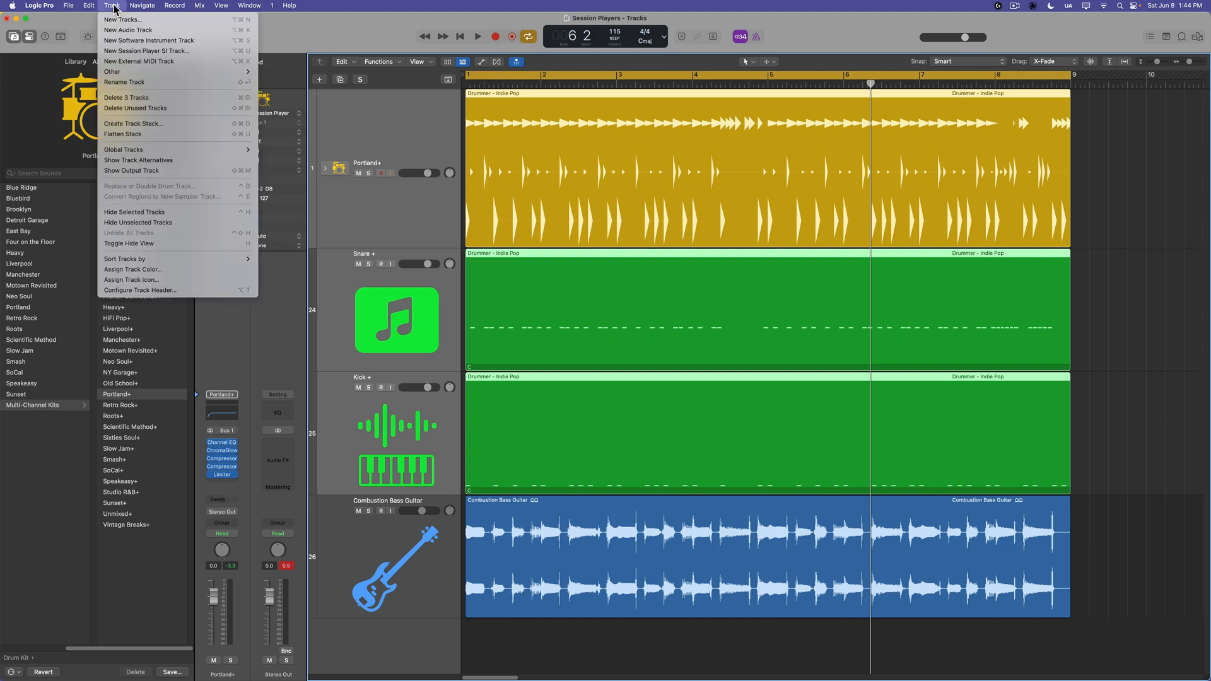
Step: Create a summing track stack from the Portland+, Snare+ and Kick+ tracks
left_click(133, 122)
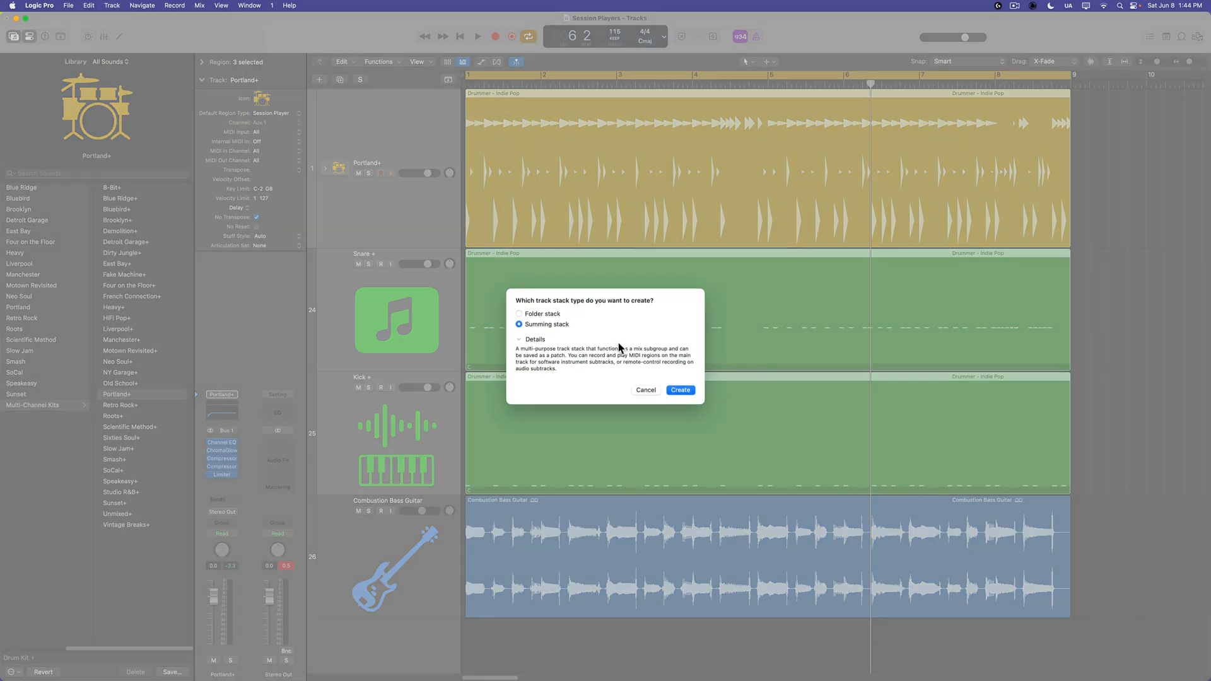
left_click(679, 390)
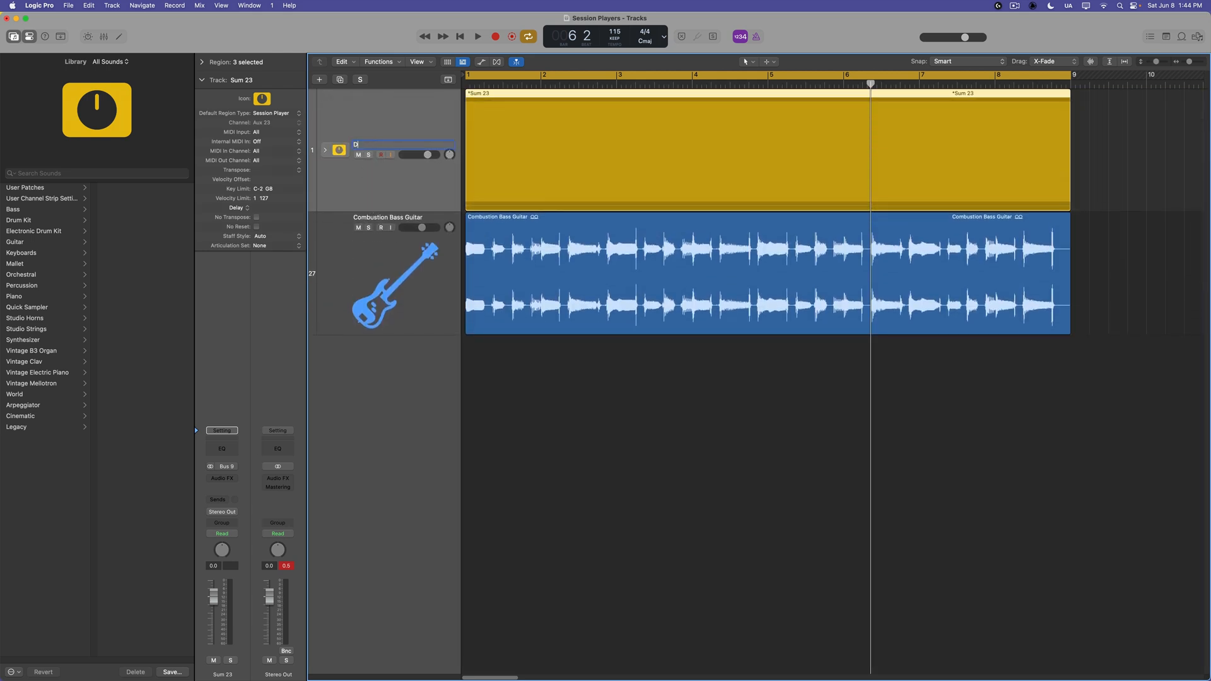
Step: Name the new summing stack 'DRUMS'
type("DRUMS")
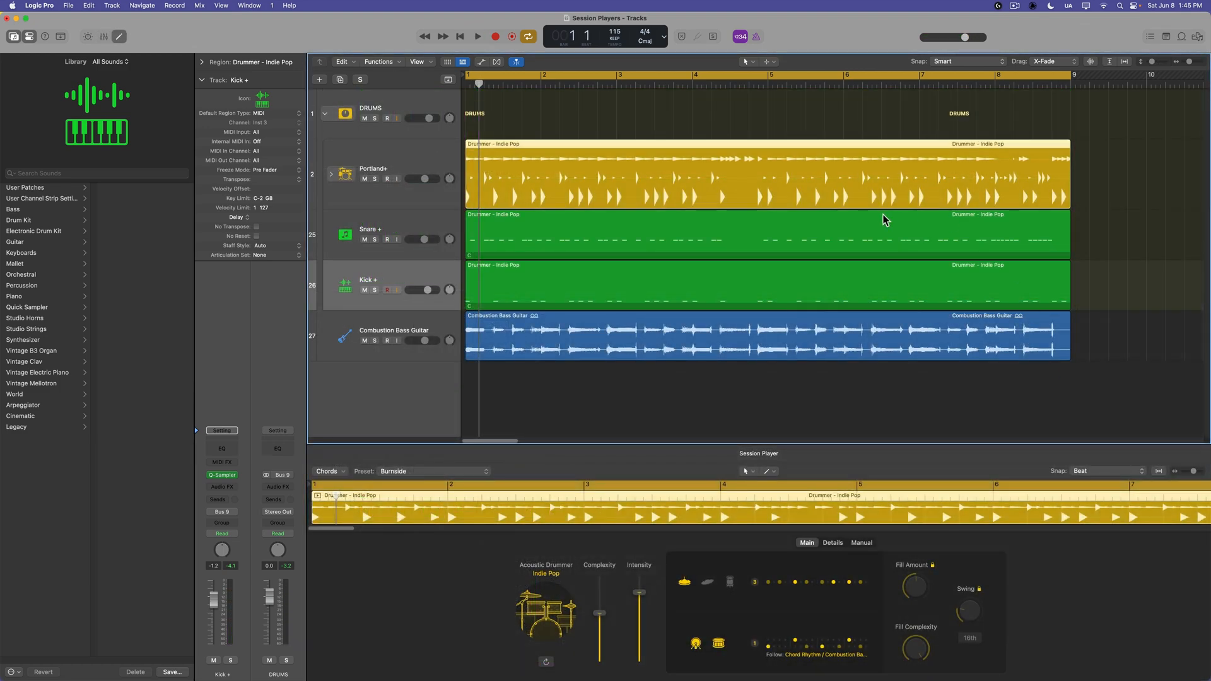
mouse_move(513, 175)
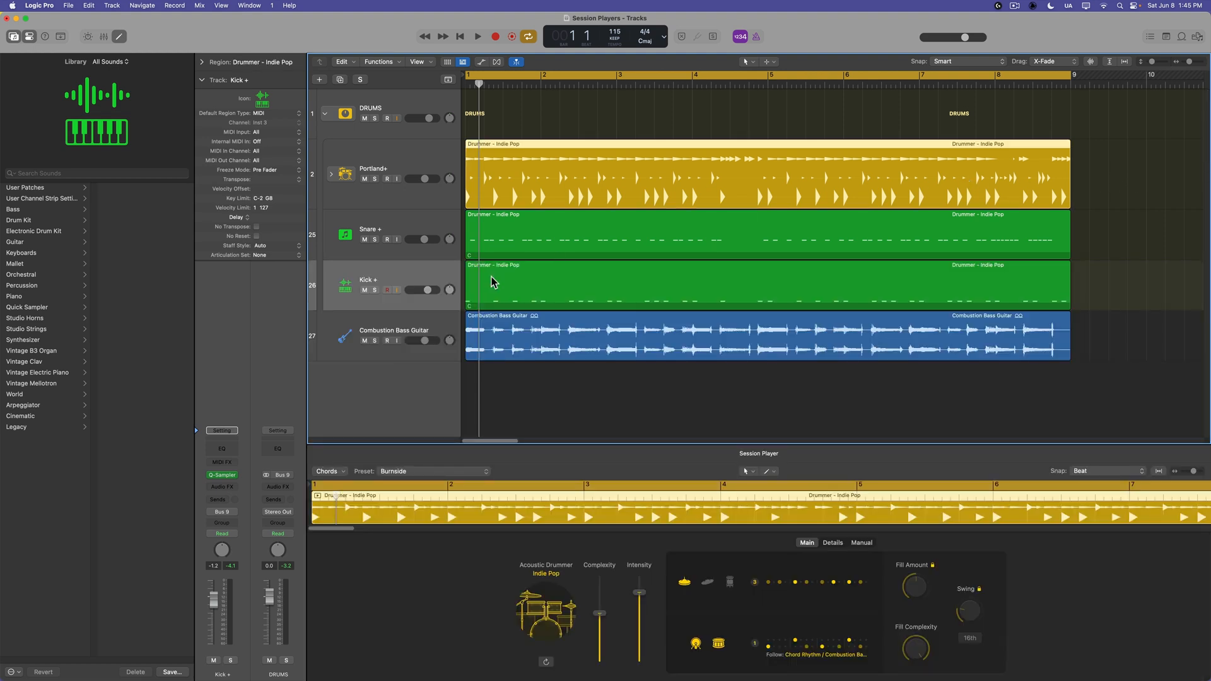
mouse_move(516, 233)
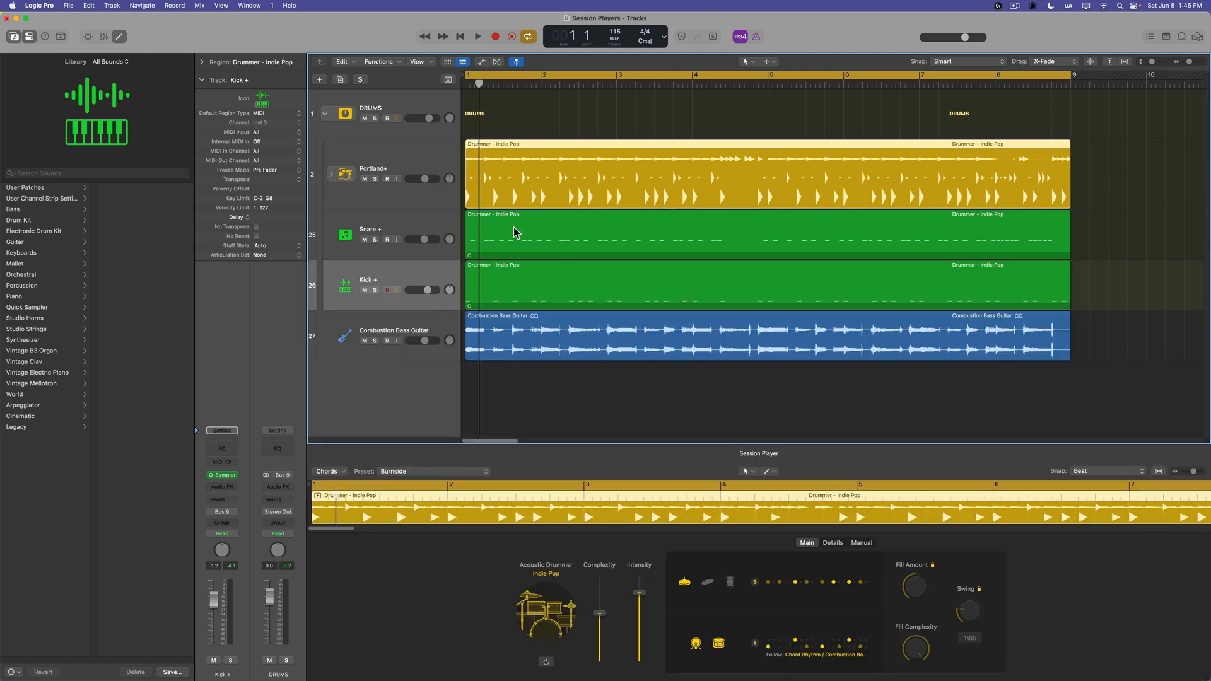